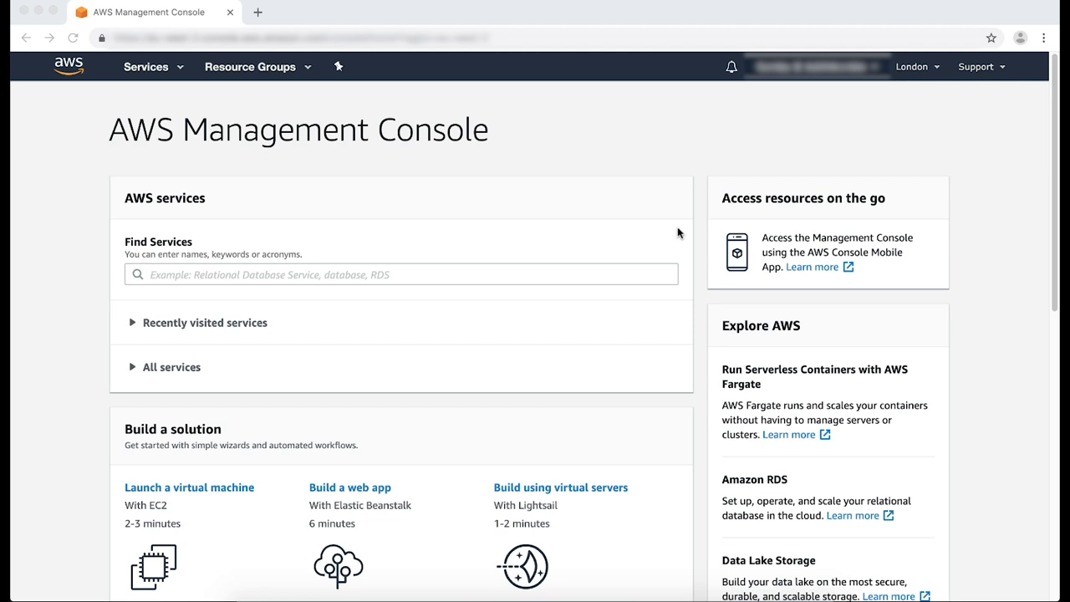
{"action": "mouse_move", "coordinate": [552, 274]}
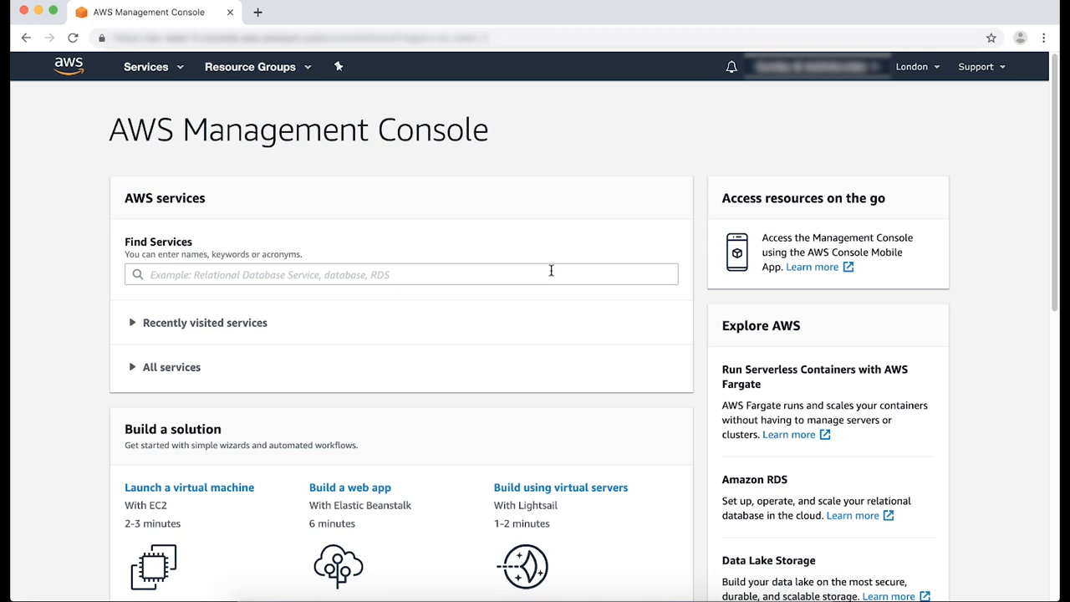
Step: Find the RDS service by searching 'RD' and go to the Amazon RDS dashboard
{"action": "type", "text": "RD"}
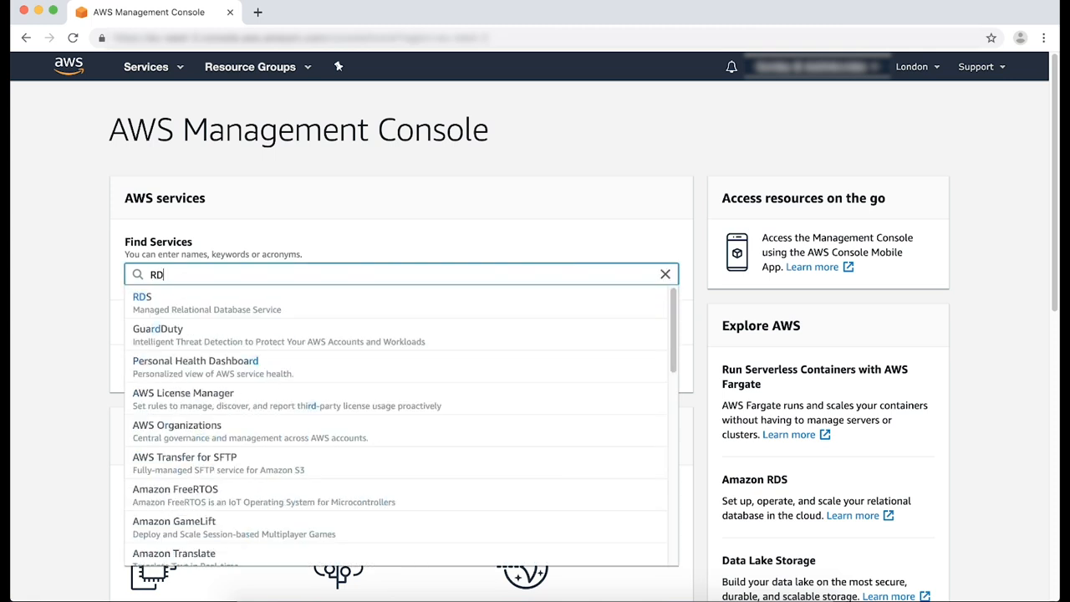
{"action": "left_click", "coordinate": [140, 297]}
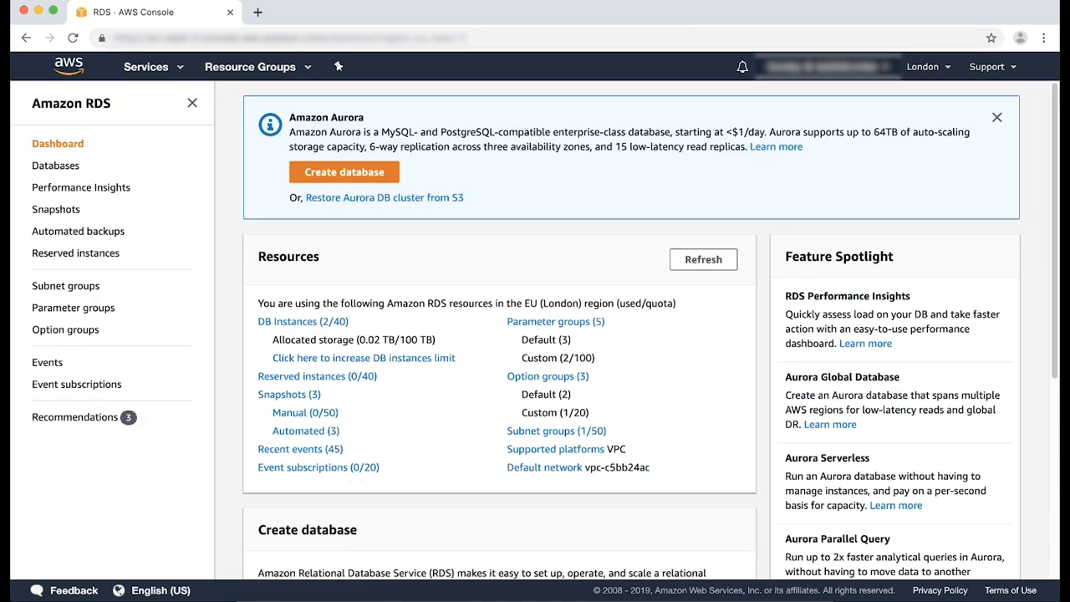
{"action": "mouse_move", "coordinate": [55, 166]}
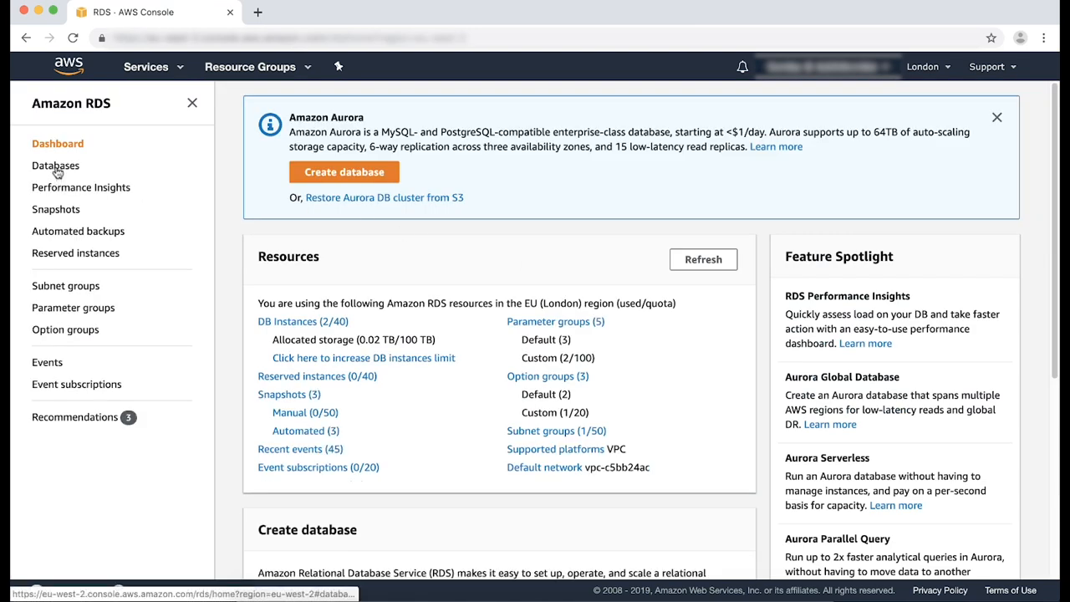
Step: From the Databases list, bring up the mysql57audit DB instance details page
{"action": "left_click", "coordinate": [57, 166]}
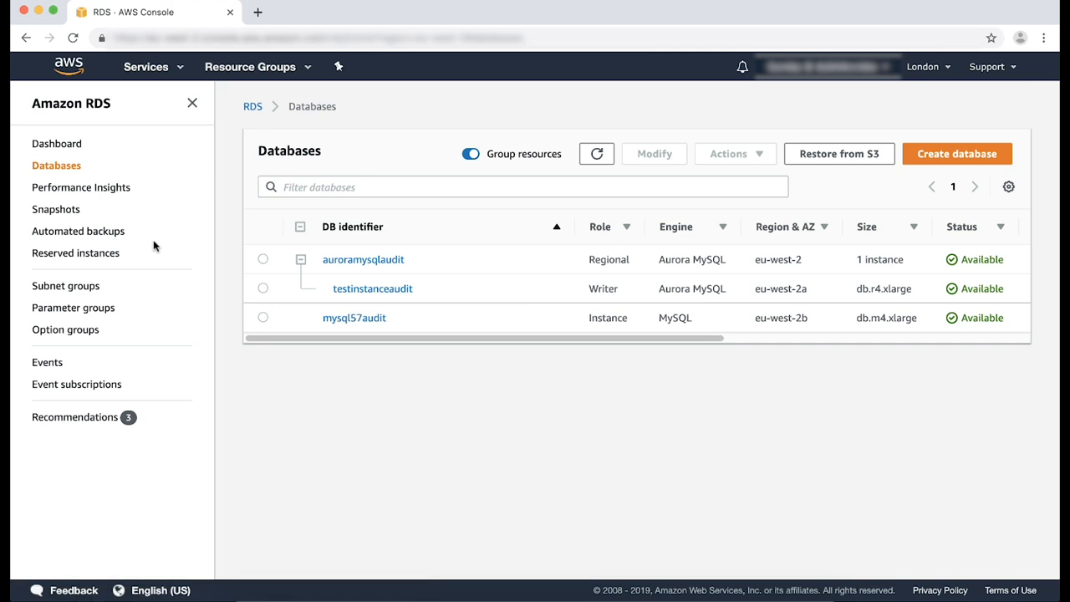
{"action": "left_click", "coordinate": [354, 318]}
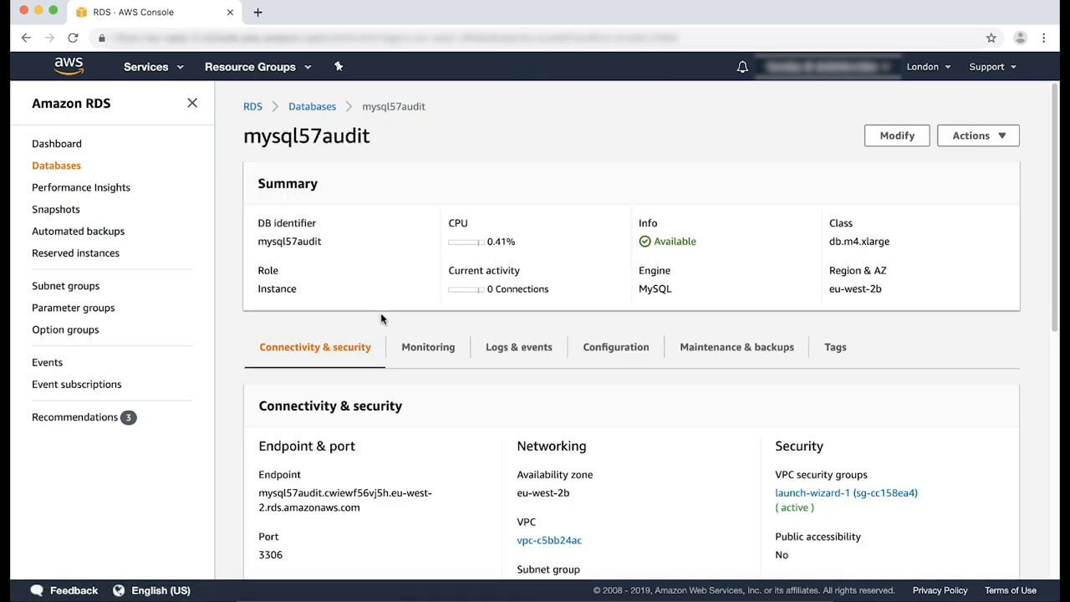
Step: Review mysql57audit's Configuration details and option group, then go to the RDS Option groups list
{"action": "left_click", "coordinate": [615, 346]}
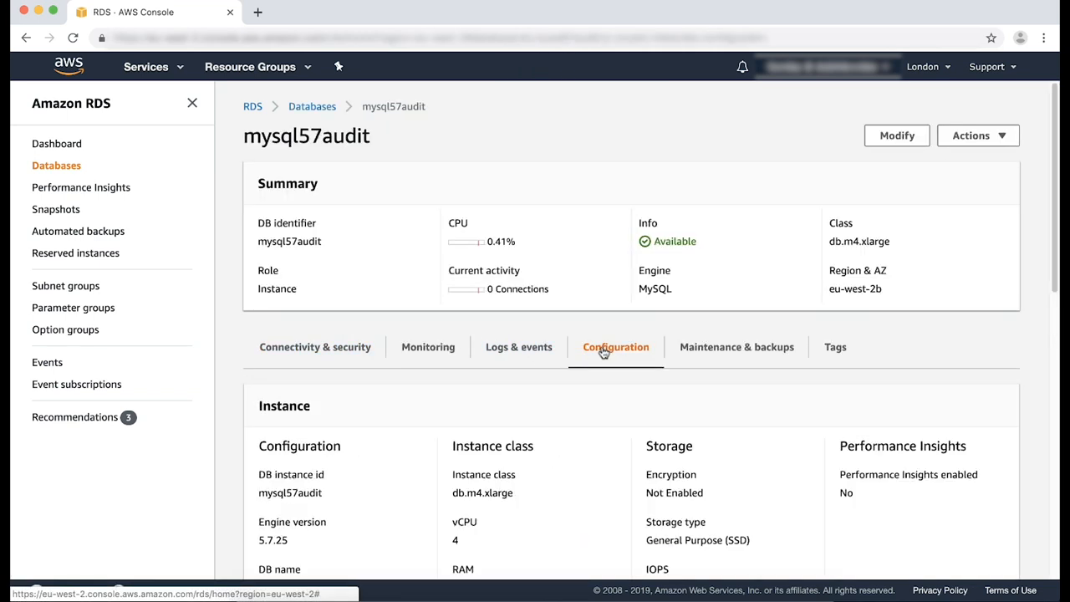
{"action": "scroll", "scroll_direction": "down", "scroll_amount": 3}
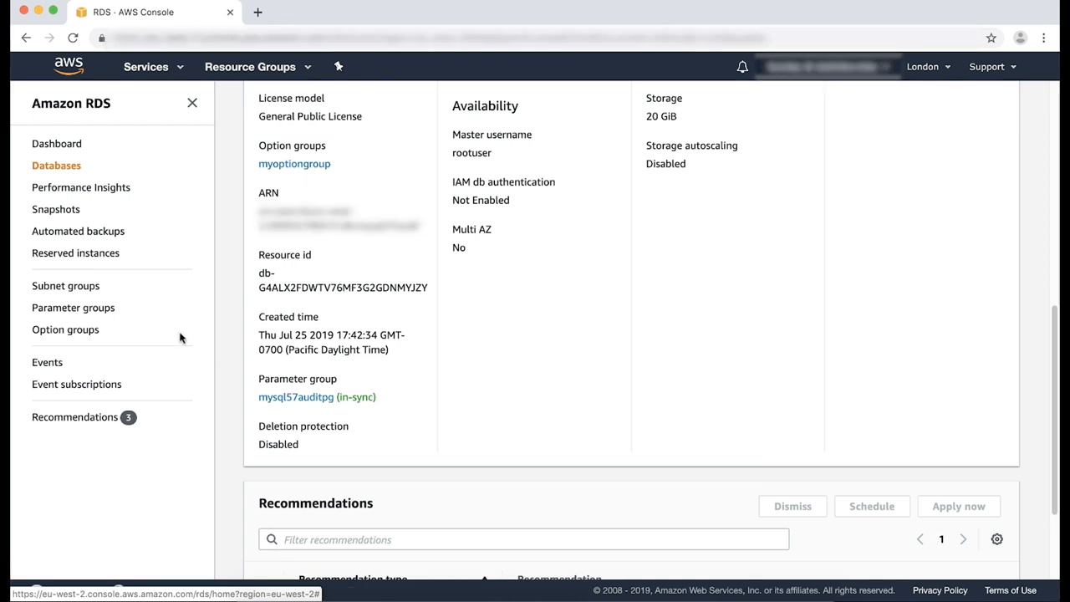
{"action": "left_click", "coordinate": [65, 329]}
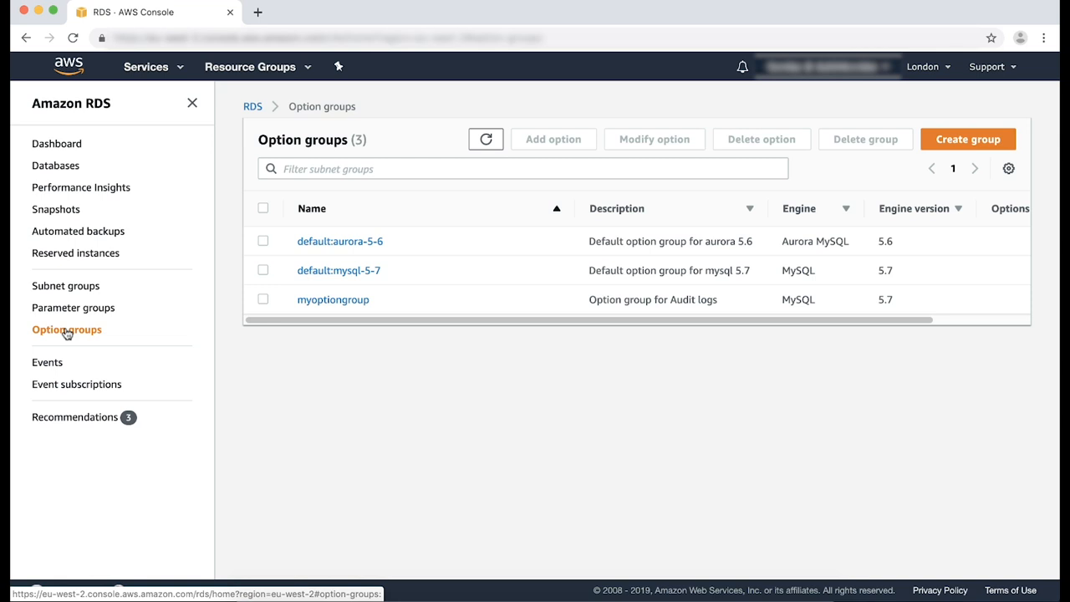
Step: Select myoptiongroup and start the Add option form with its Option choices shown
{"action": "left_click", "coordinate": [262, 299]}
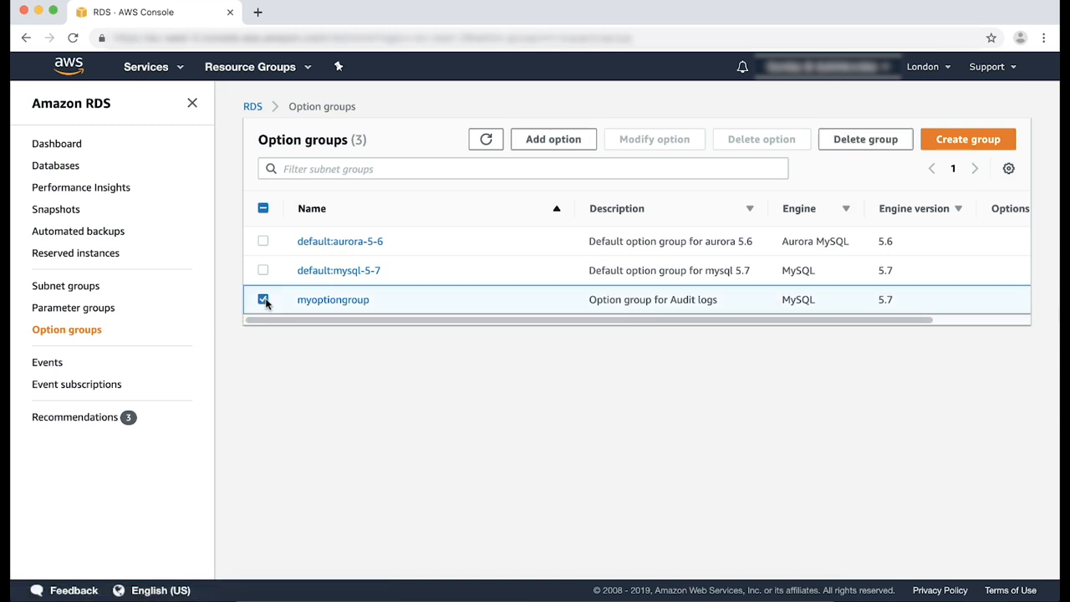
{"action": "left_click", "coordinate": [552, 139]}
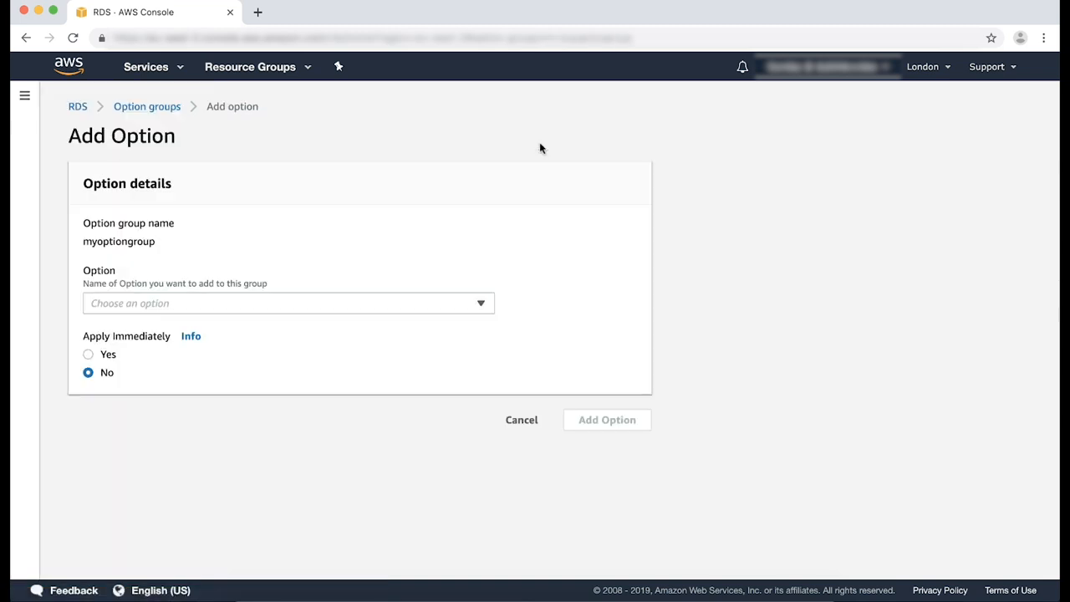
{"action": "mouse_move", "coordinate": [204, 274]}
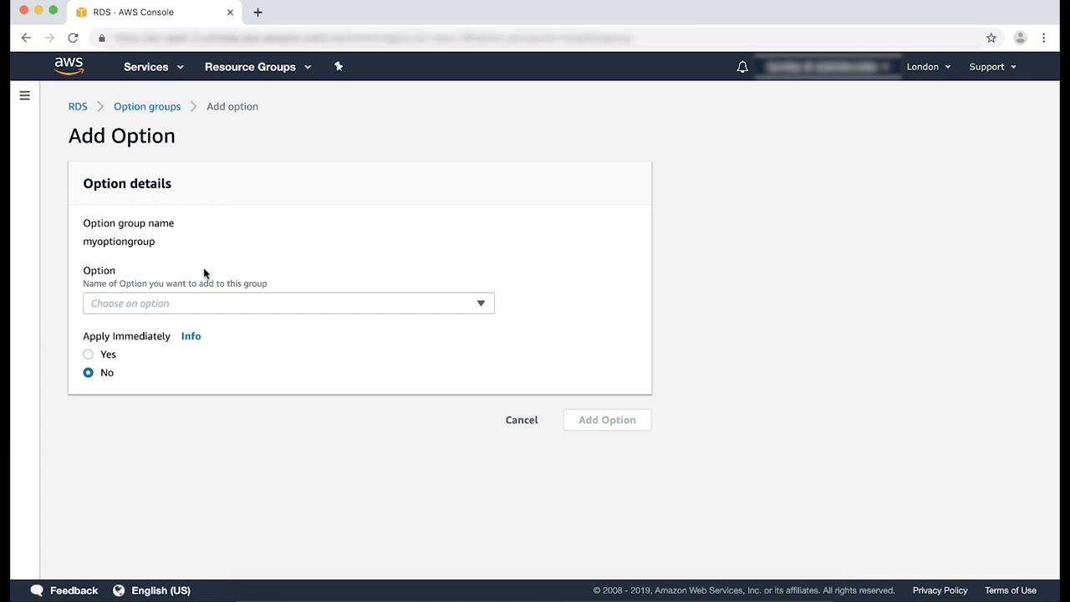
{"action": "mouse_move", "coordinate": [213, 303]}
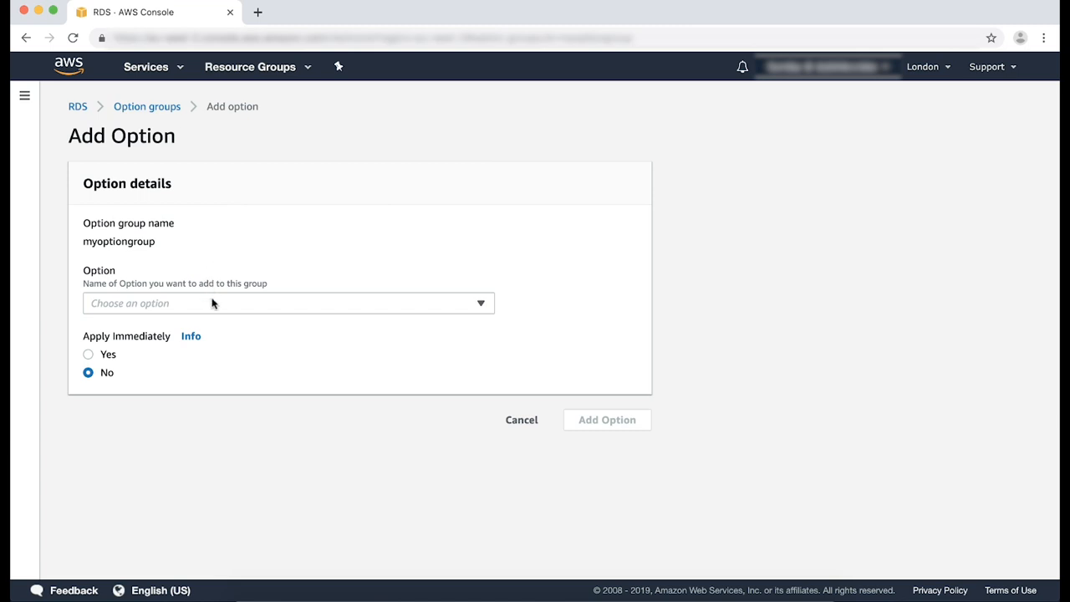
{"action": "left_click", "coordinate": [288, 303]}
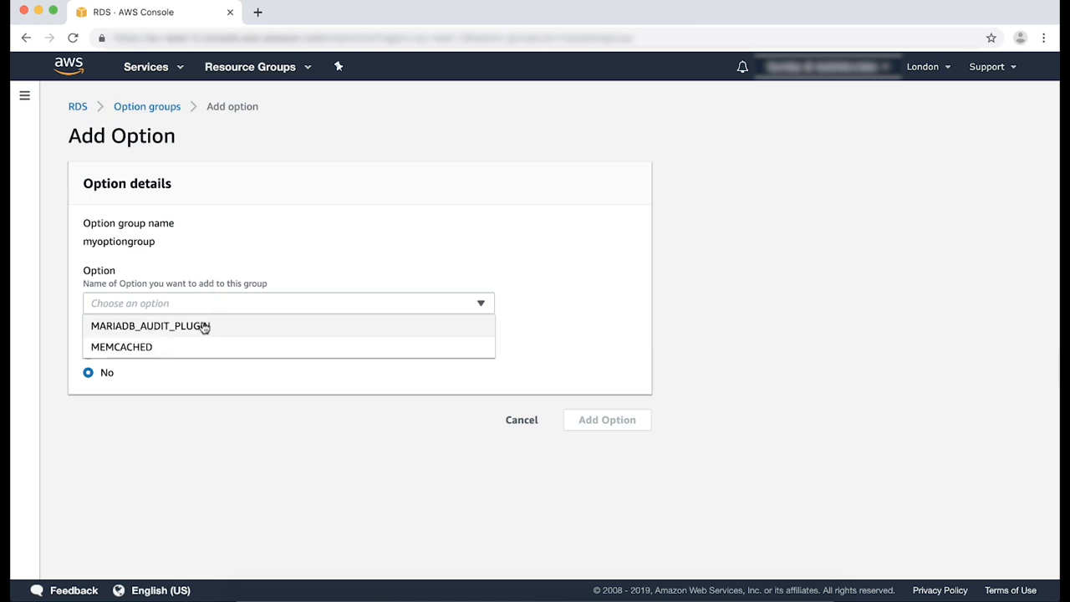
Step: Choose MARIADB_AUDIT_PLUGIN as the option, reviewing its settings table and SERVER_AUDIT_EVENTS
{"action": "left_click", "coordinate": [150, 326]}
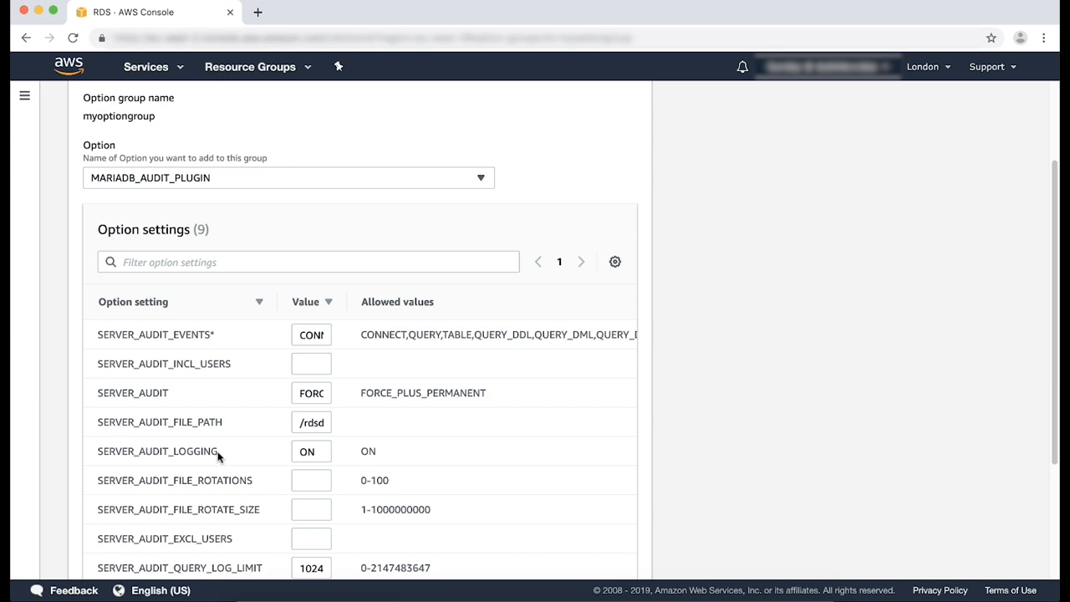
{"action": "double_click", "coordinate": [126, 422]}
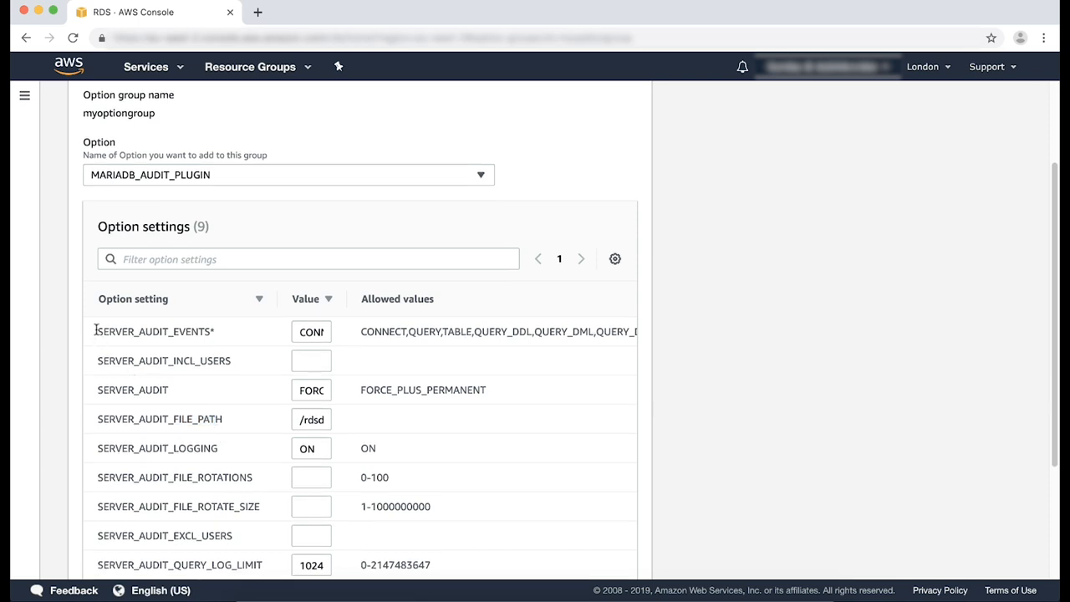
{"action": "double_click", "coordinate": [154, 331]}
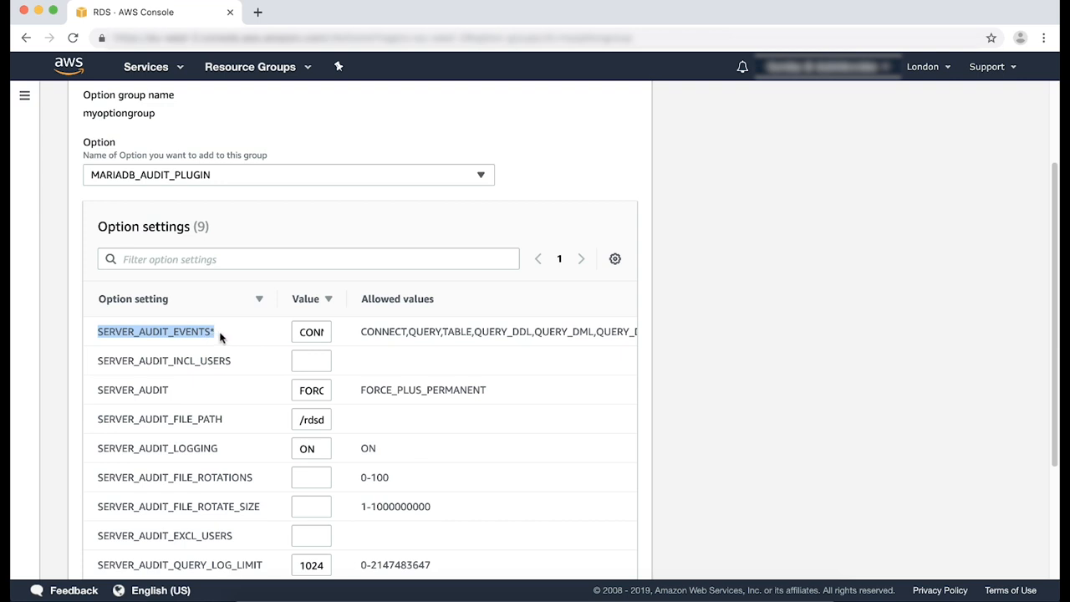
{"action": "mouse_move", "coordinate": [223, 336]}
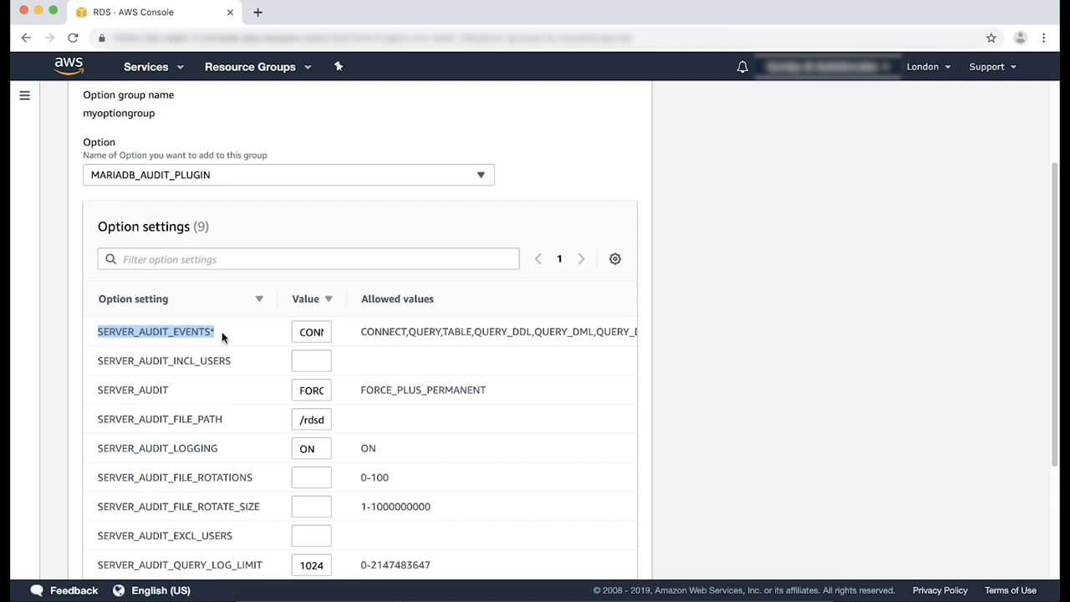
Step: Edit SERVER_AUDIT_EVENTS and enter user_1, user_2 style user lists for included and excluded audit users
{"action": "left_click", "coordinate": [311, 331]}
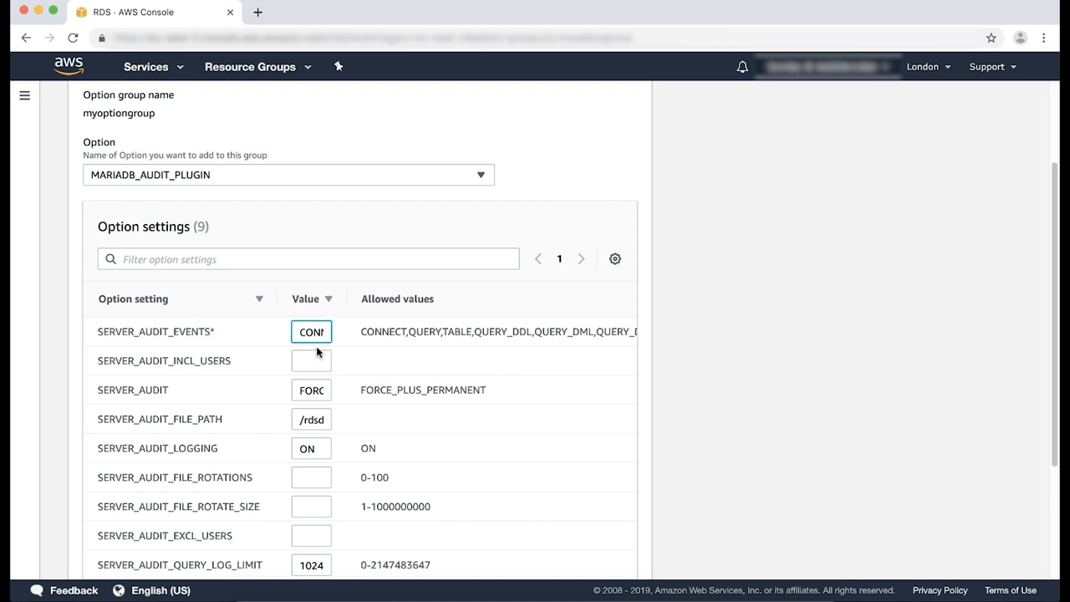
{"action": "type", "text": "JERY"}
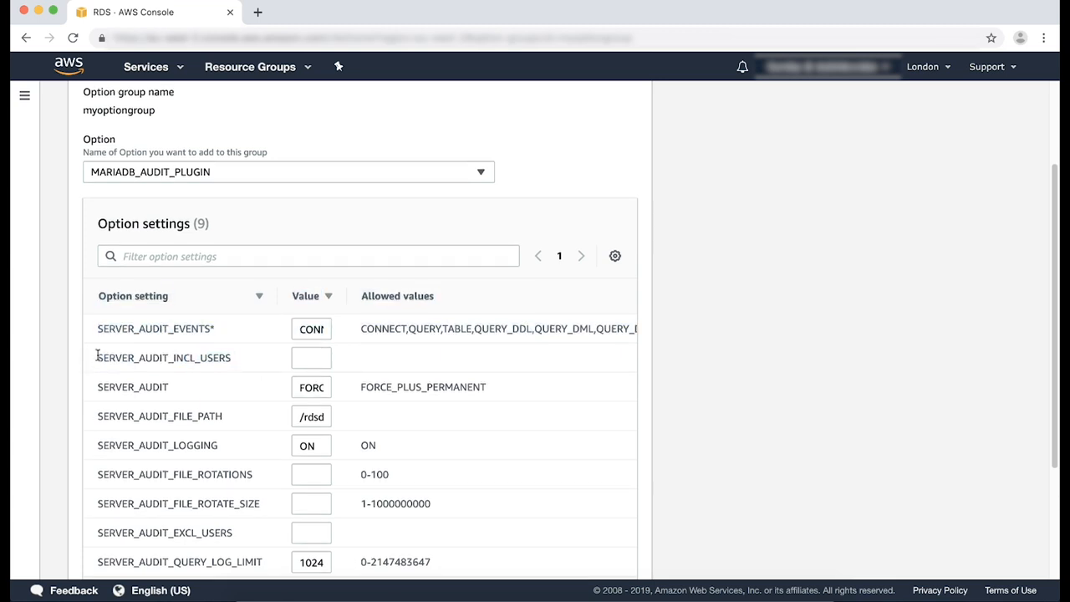
{"action": "double_click", "coordinate": [164, 358]}
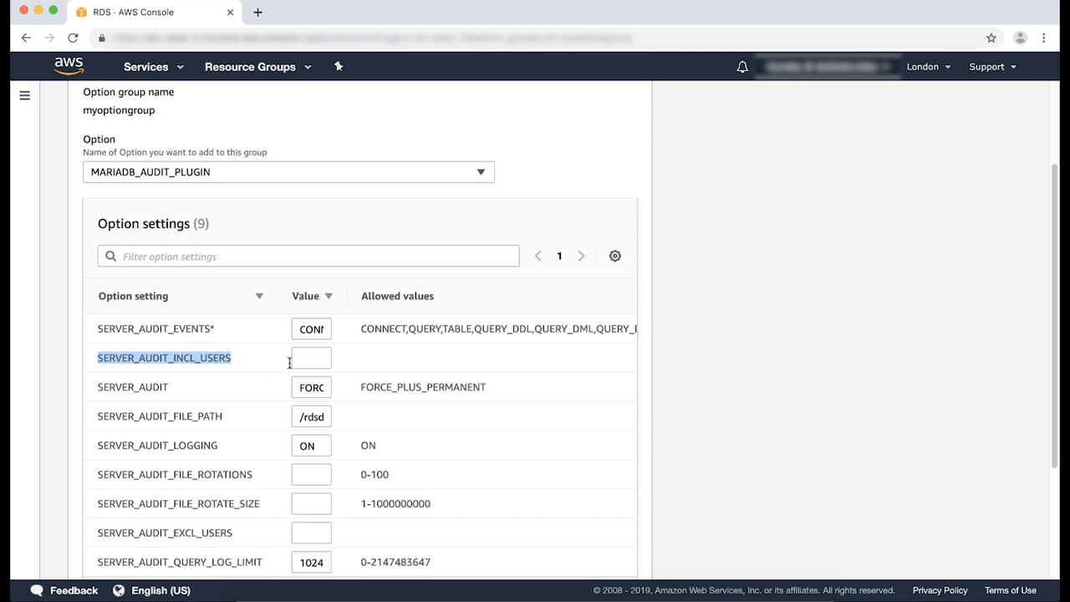
{"action": "type", "text": "user3"}
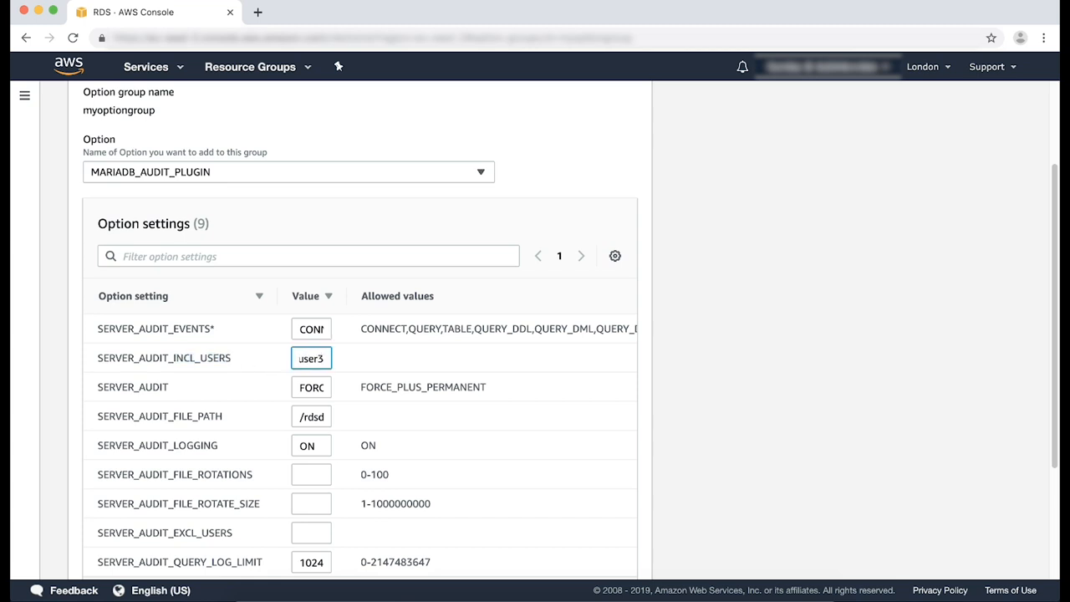
{"action": "type", "text": "user_"}
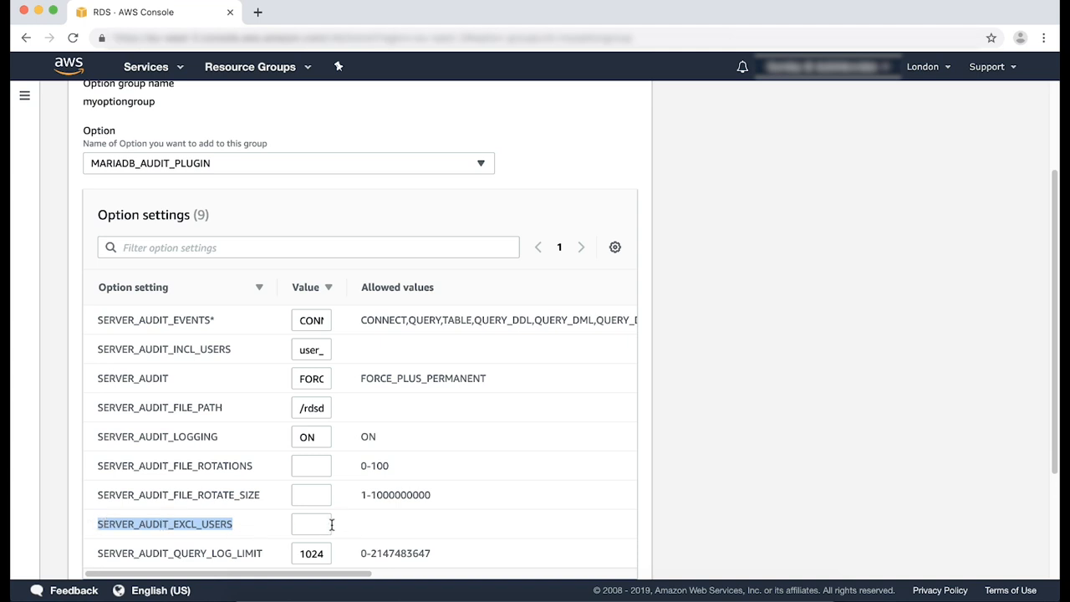
{"action": "type", "text": "user"}
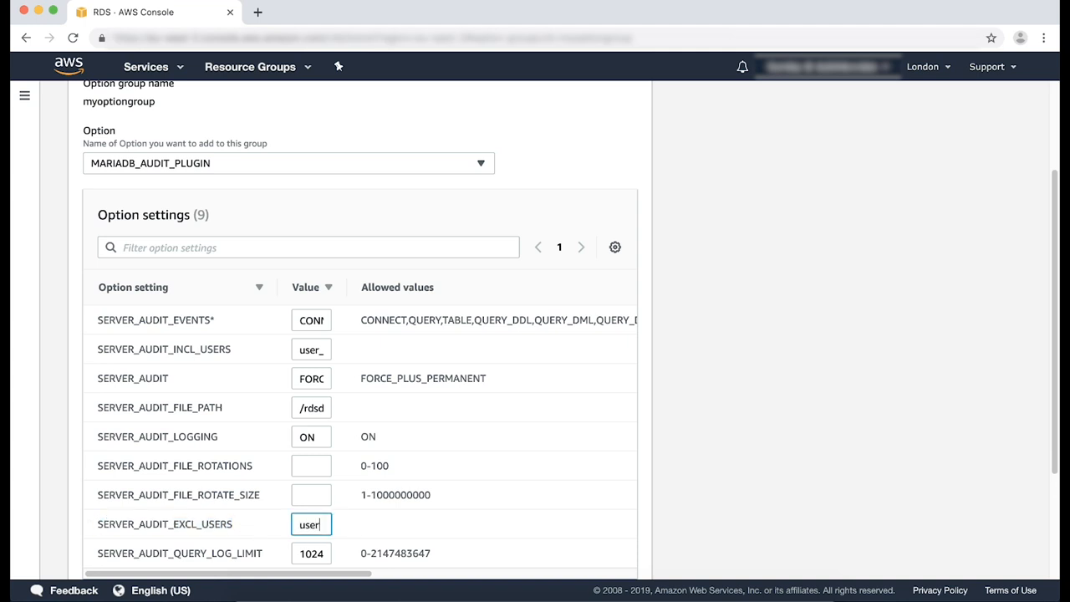
{"action": "type", "text": "_1,user"}
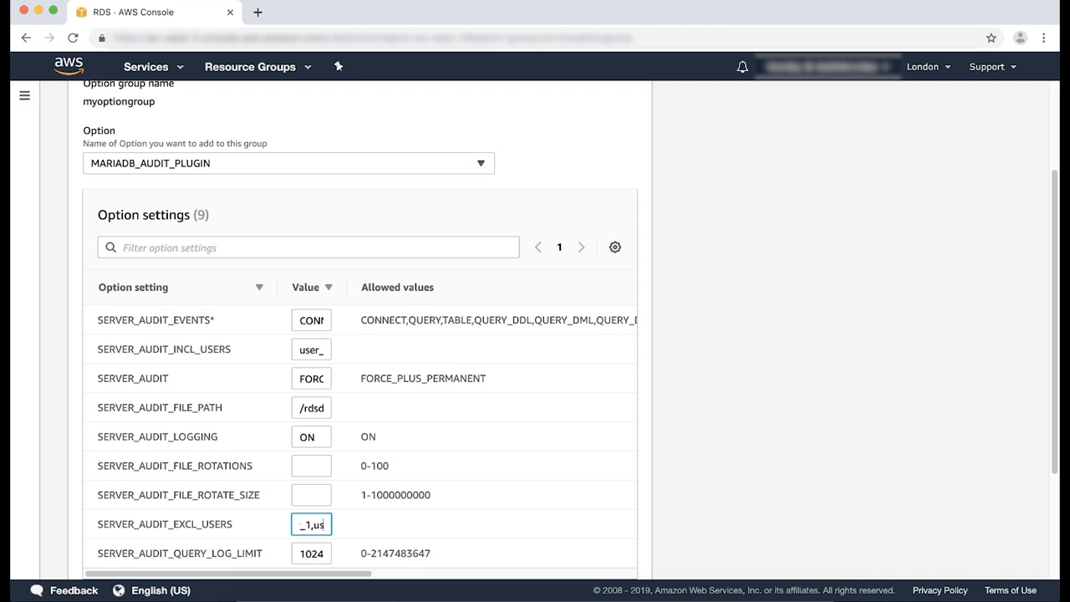
{"action": "type", "text": "ser_2"}
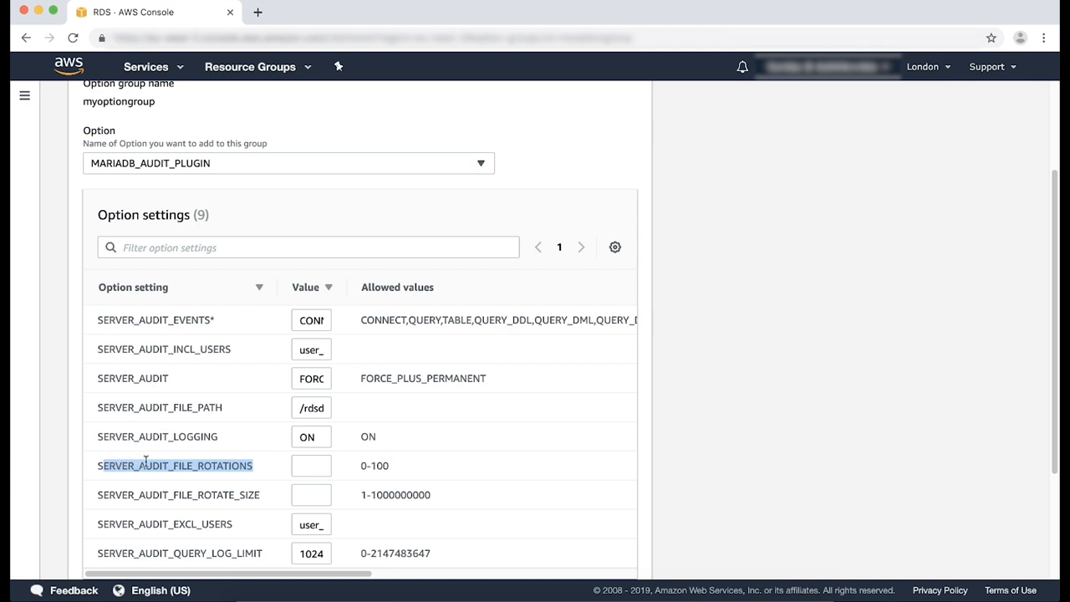
Step: Set file rotations to 9 and rotate size to 10000000, then add the audit plugin option immediately
{"action": "left_click", "coordinate": [311, 465]}
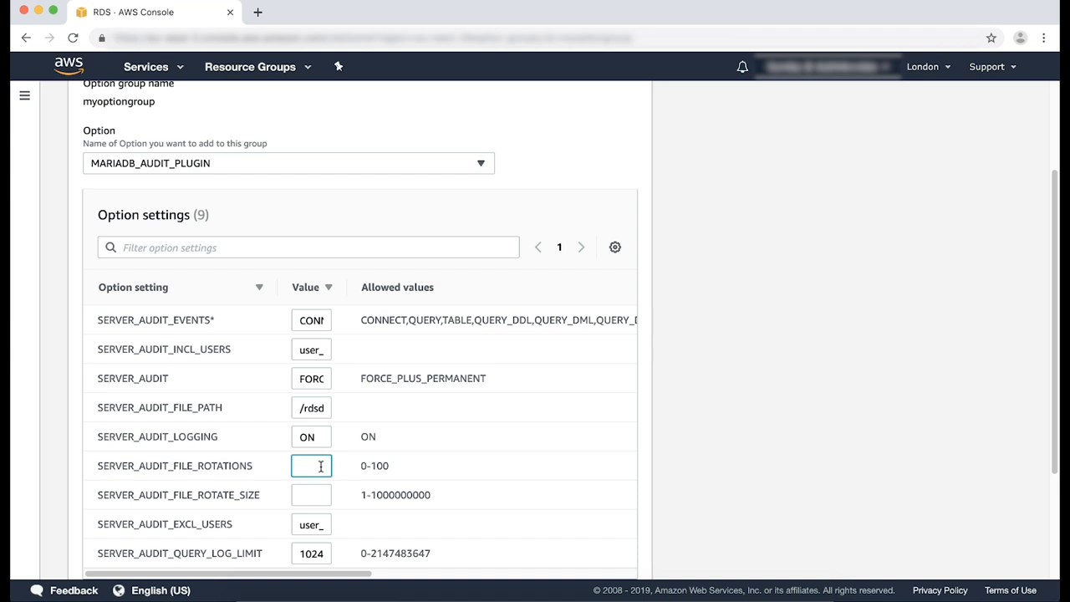
{"action": "type", "text": "9"}
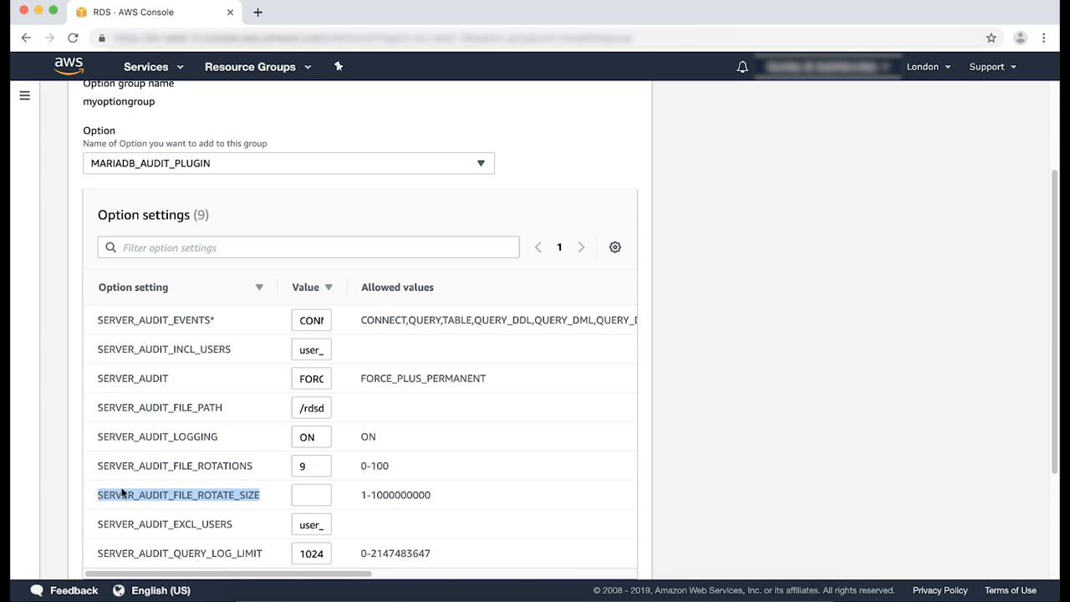
{"action": "scroll", "scroll_direction": "down", "scroll_amount": 3}
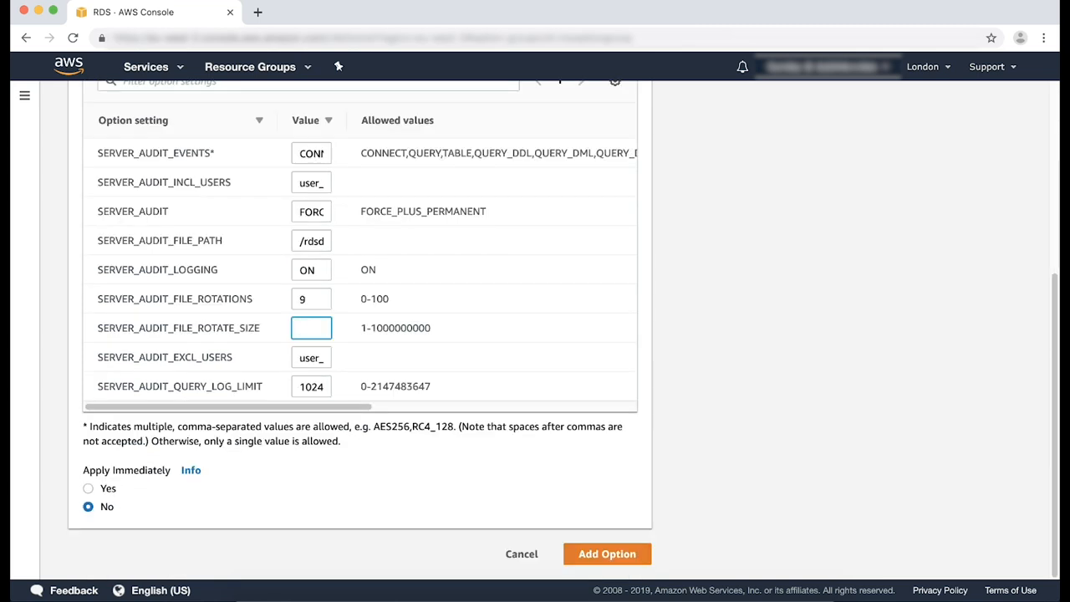
{"action": "type", "text": "1000"}
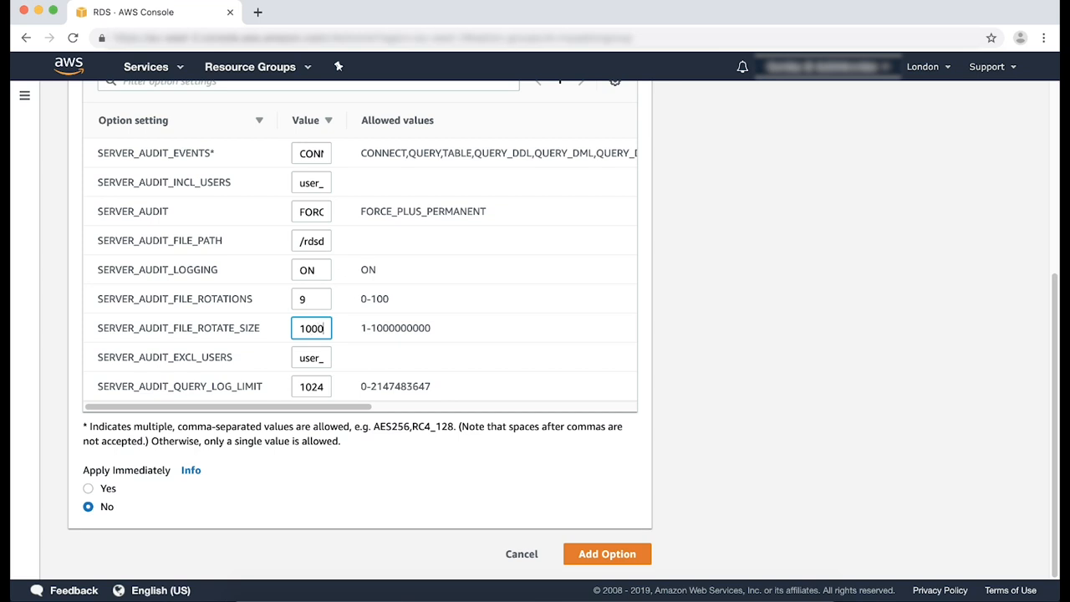
{"action": "type", "text": "0000"}
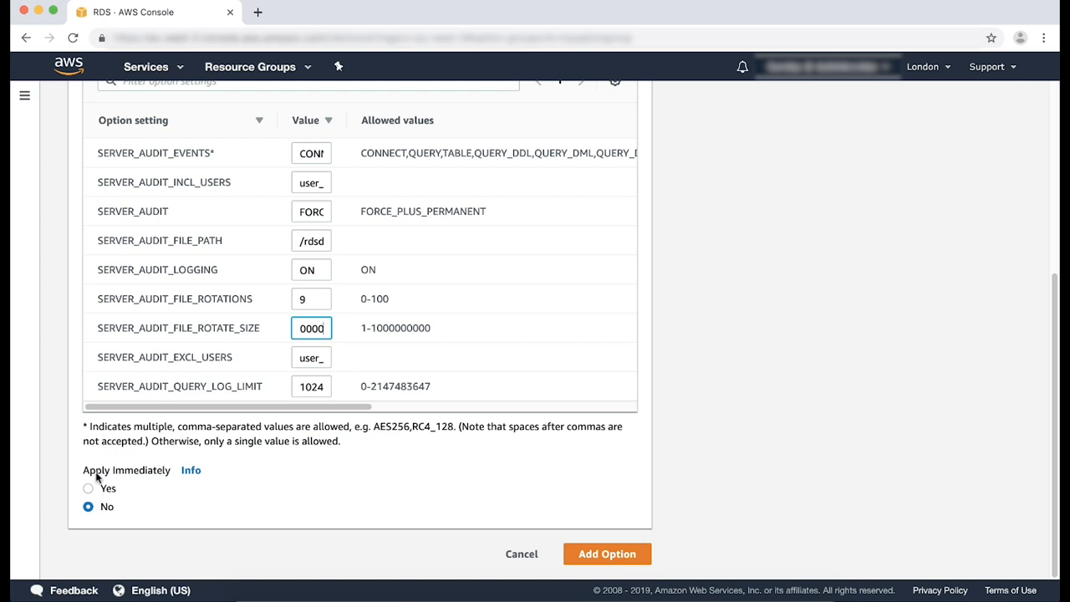
{"action": "mouse_move", "coordinate": [92, 486]}
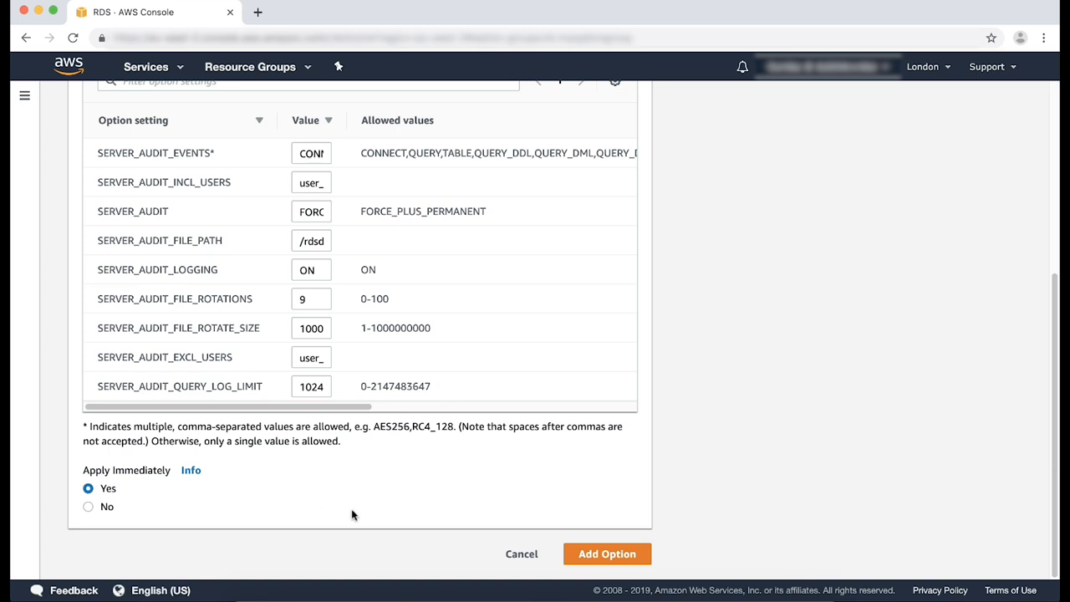
{"action": "left_click", "coordinate": [607, 553]}
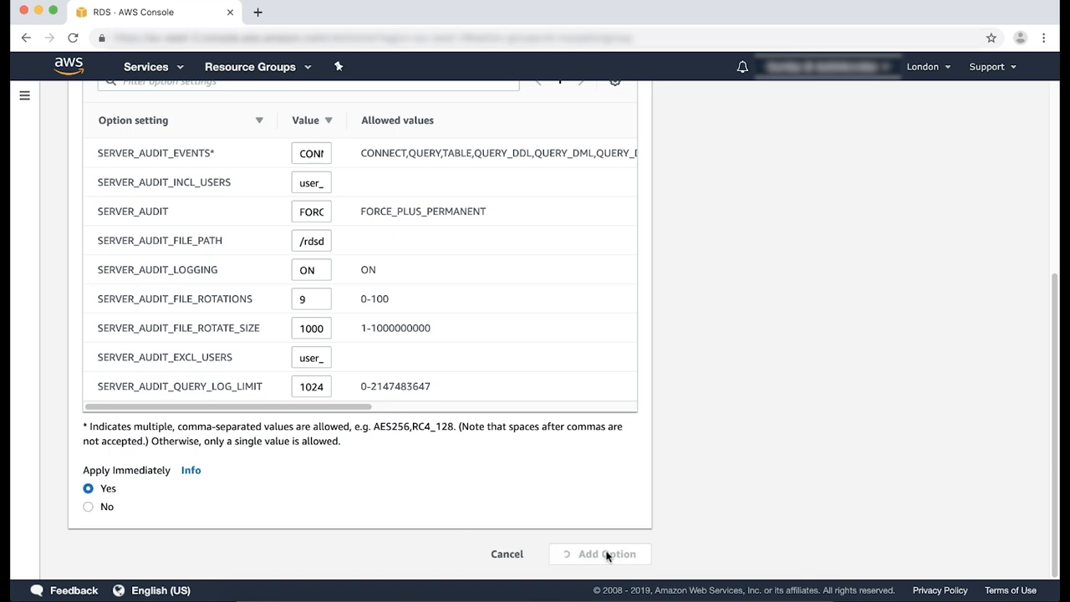
Step: Return to mysql57audit and view its Logs & events, showing audit/server_audit.log
{"action": "left_click", "coordinate": [600, 554]}
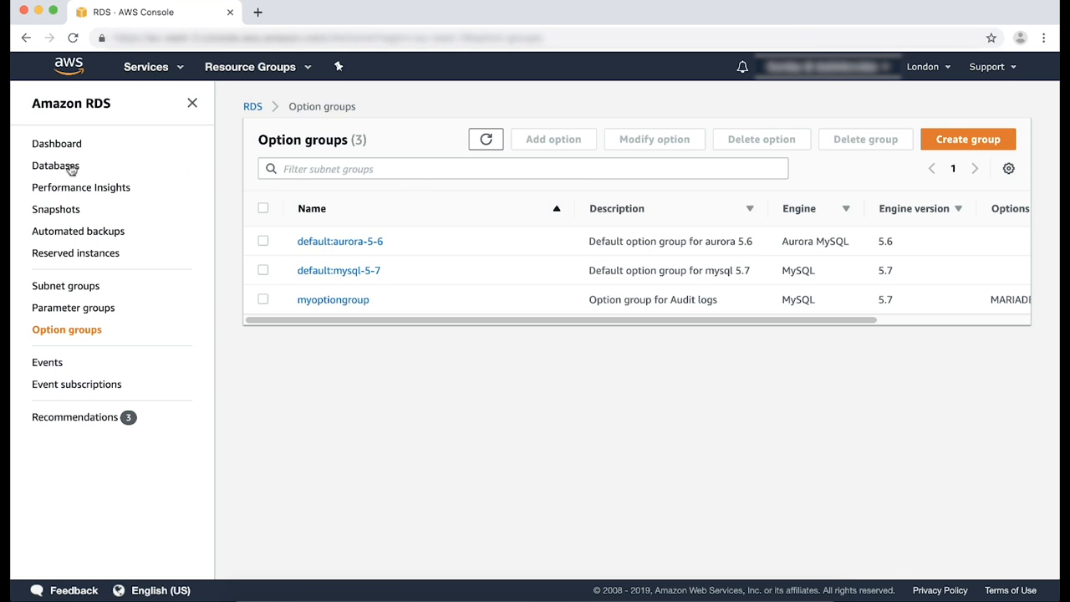
{"action": "left_click", "coordinate": [57, 165]}
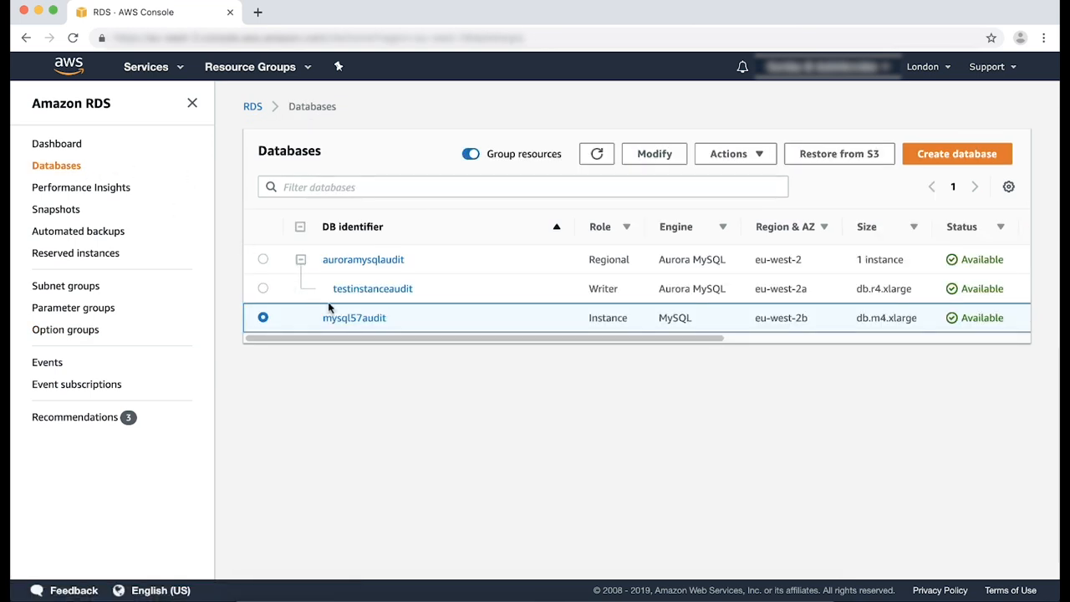
{"action": "left_click", "coordinate": [355, 318]}
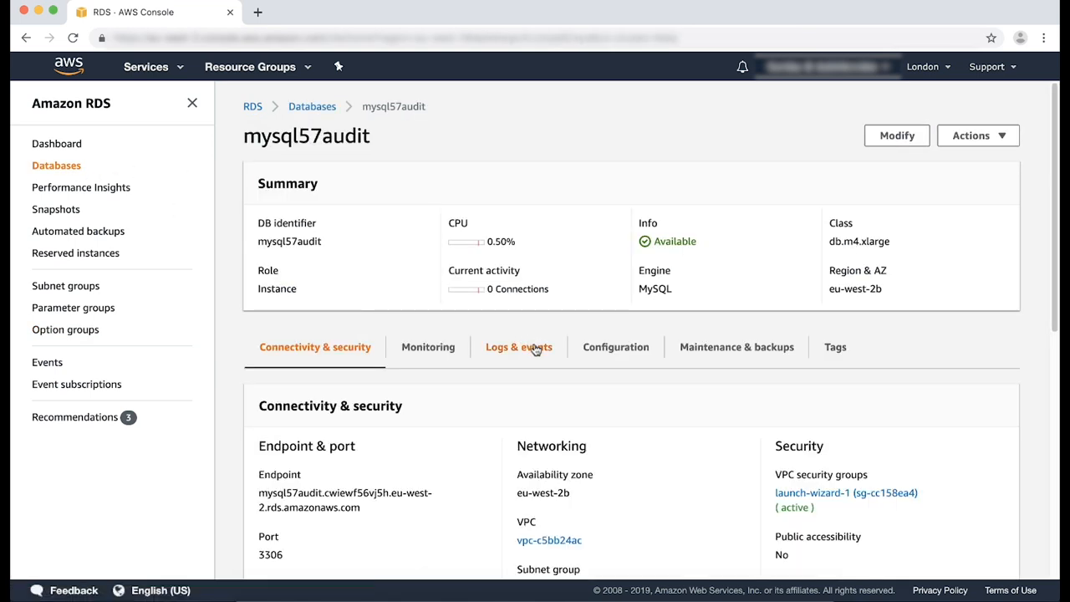
{"action": "left_click", "coordinate": [518, 346]}
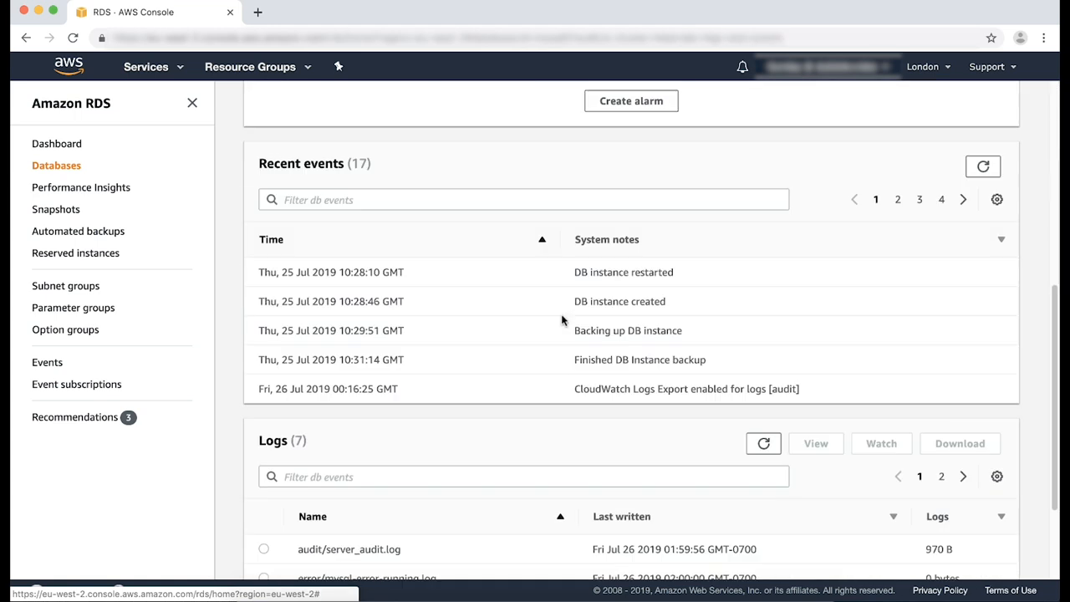
{"action": "scroll", "scroll_direction": "down", "scroll_amount": 3}
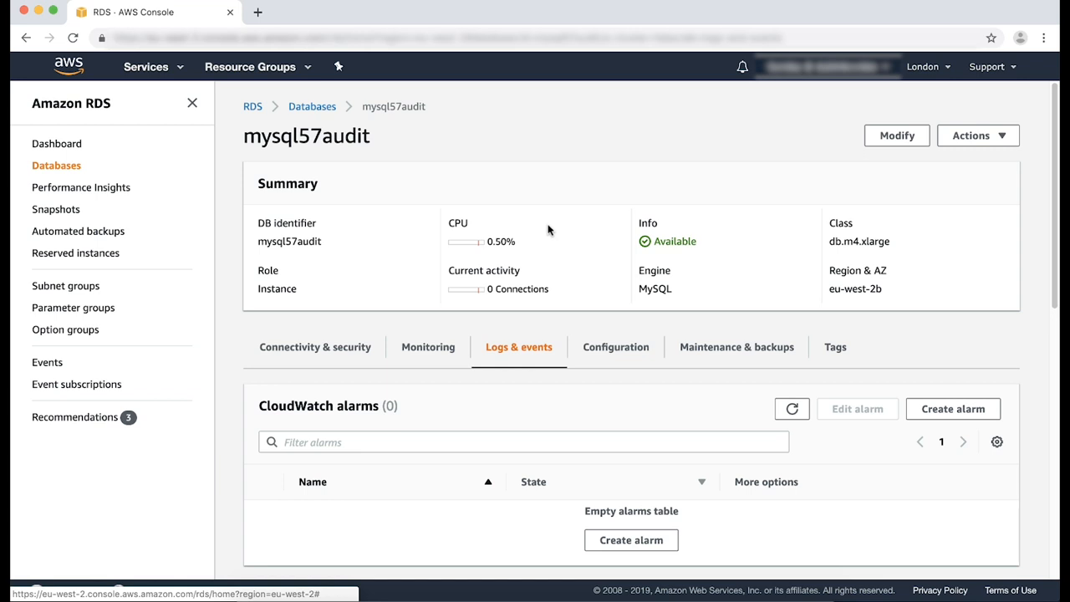
{"action": "mouse_move", "coordinate": [538, 197]}
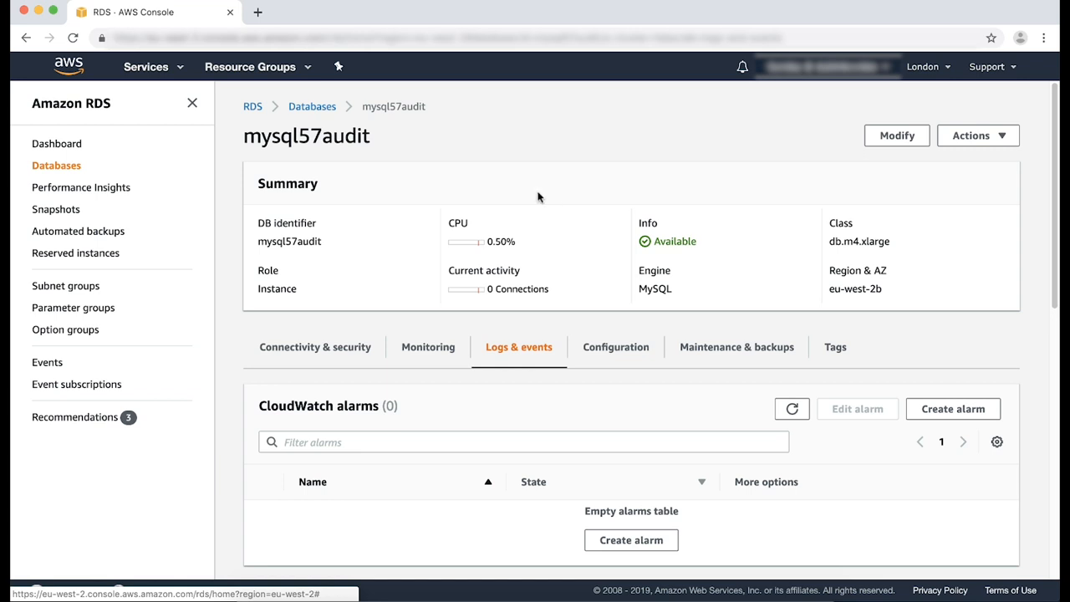
Step: Modify mysql57audit to export the Audit log to CloudWatch Logs and submit the modification
{"action": "left_click", "coordinate": [896, 136]}
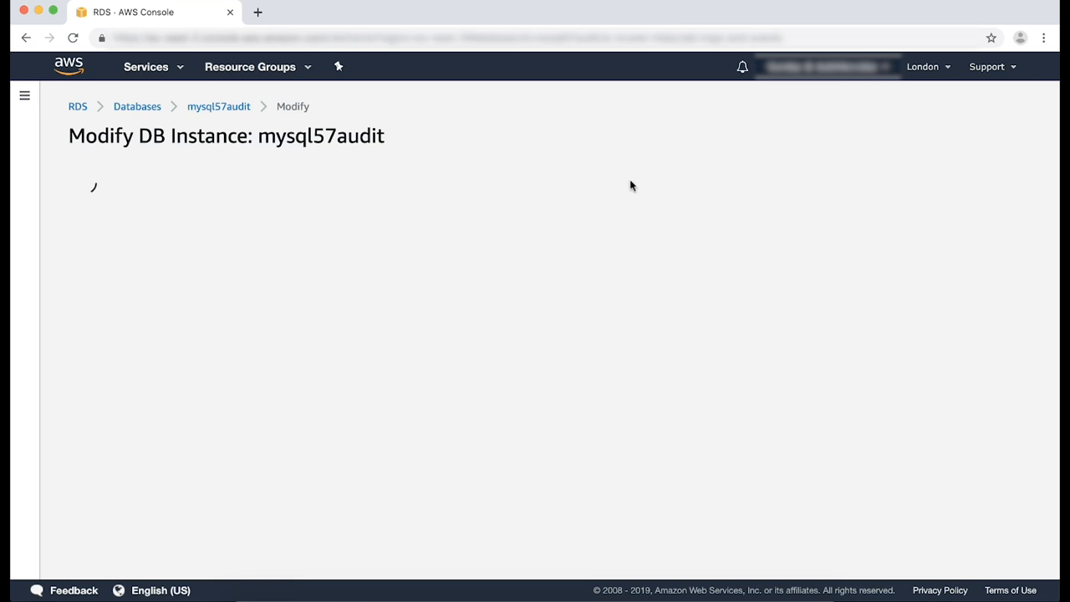
{"action": "scroll", "scroll_direction": "down", "scroll_amount": 3}
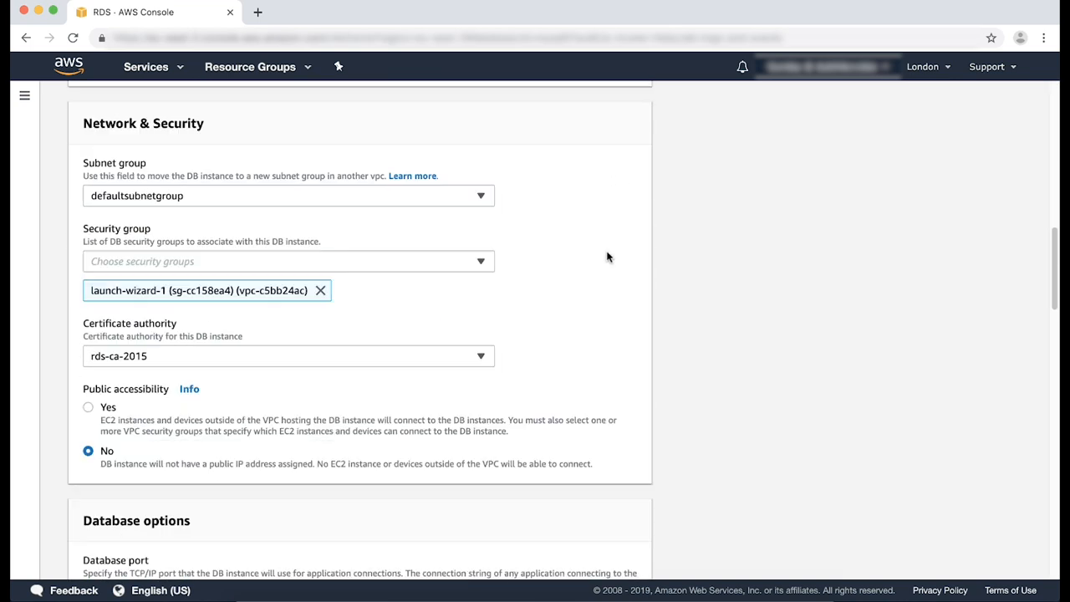
{"action": "scroll", "scroll_direction": "down", "scroll_amount": 3}
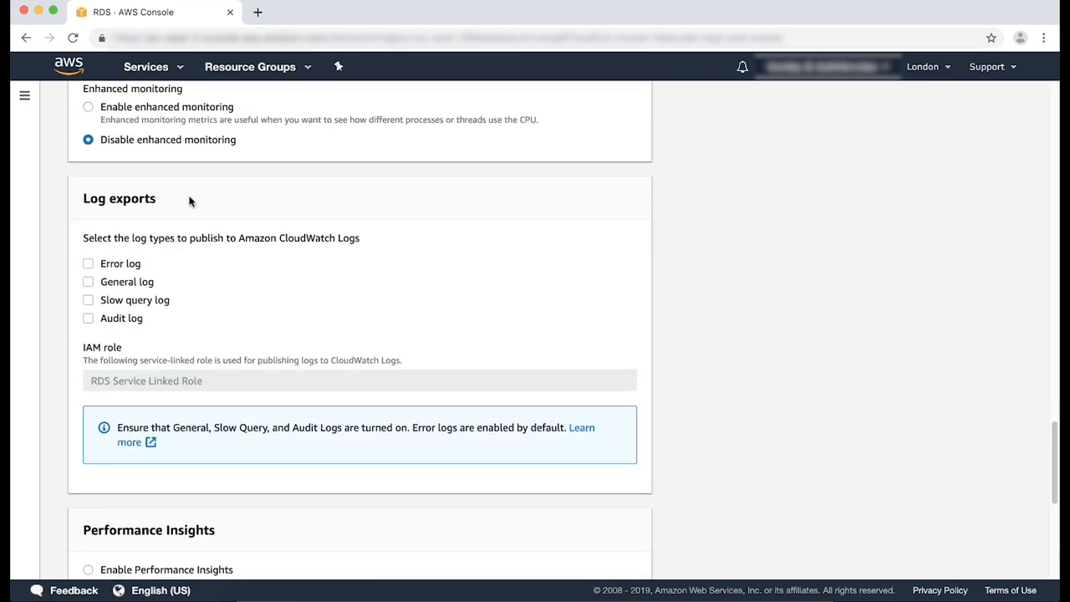
{"action": "double_click", "coordinate": [118, 197]}
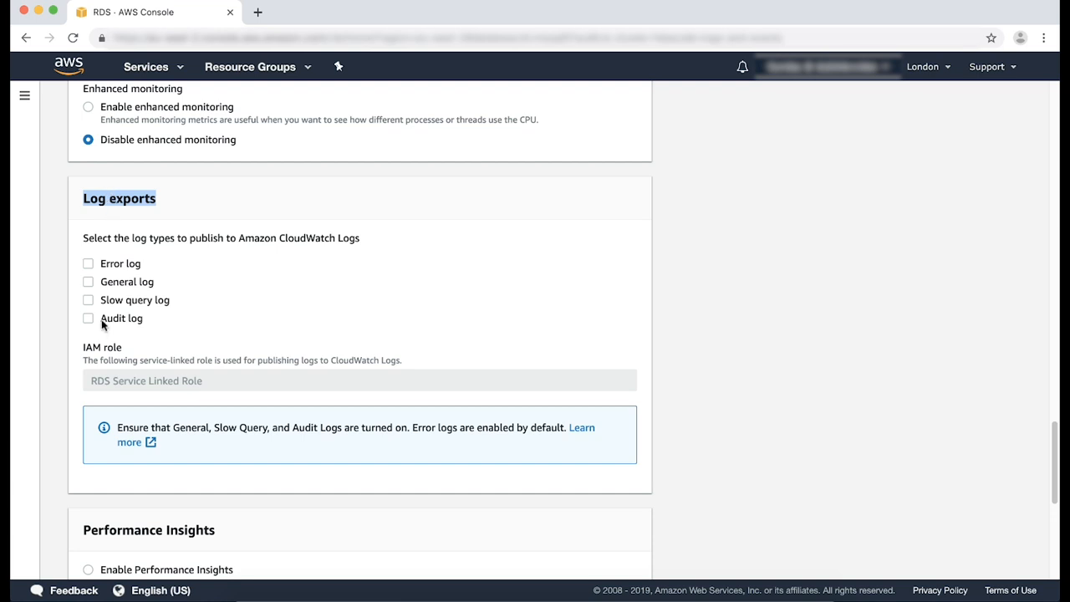
{"action": "scroll", "scroll_direction": "down", "scroll_amount": 3}
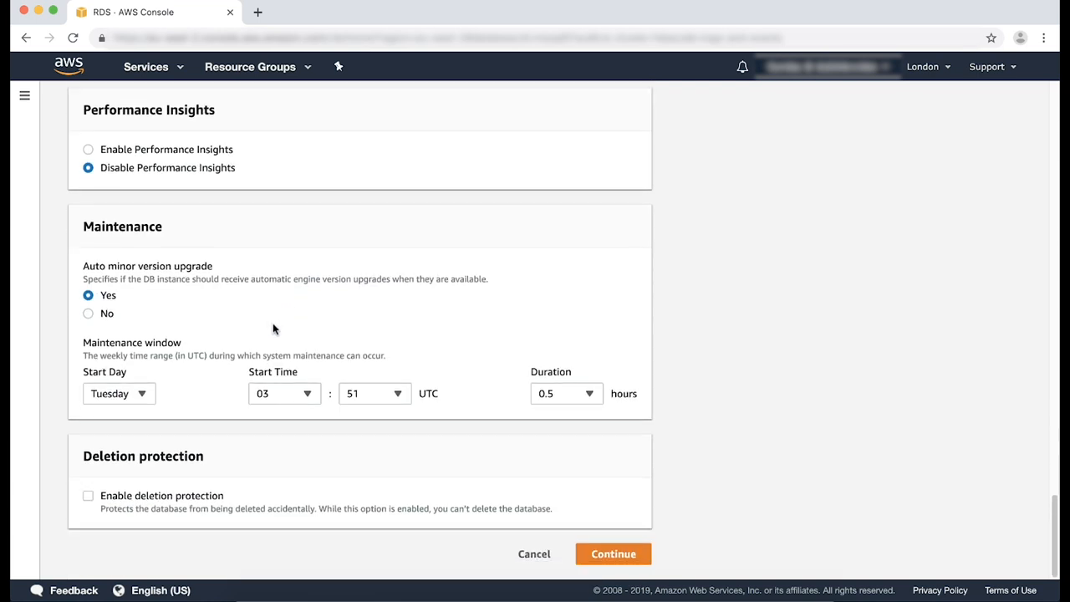
{"action": "left_click", "coordinate": [611, 553]}
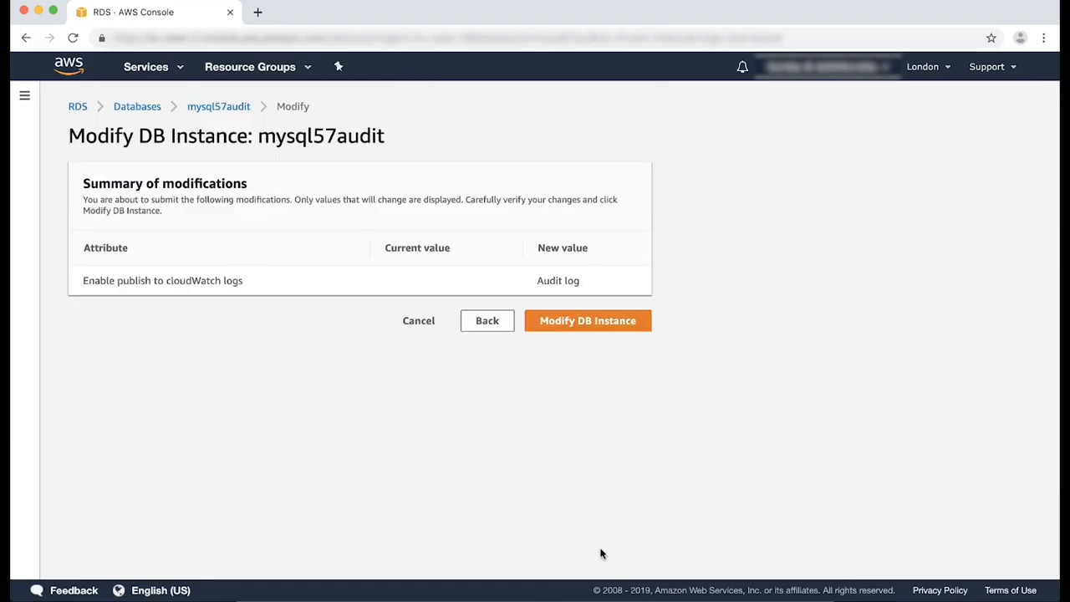
{"action": "mouse_move", "coordinate": [545, 525]}
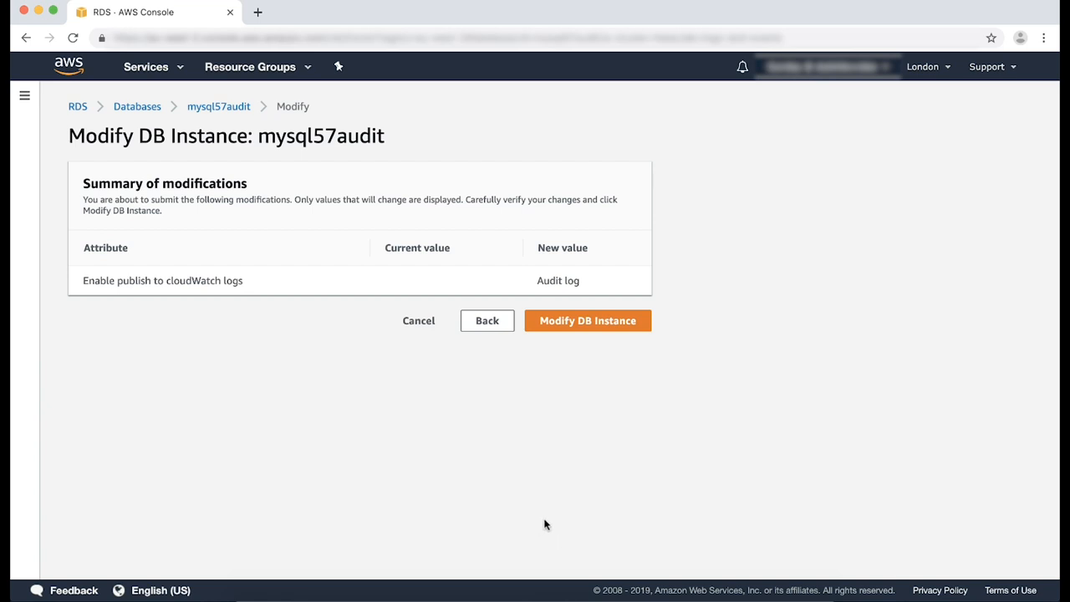
{"action": "mouse_move", "coordinate": [550, 515]}
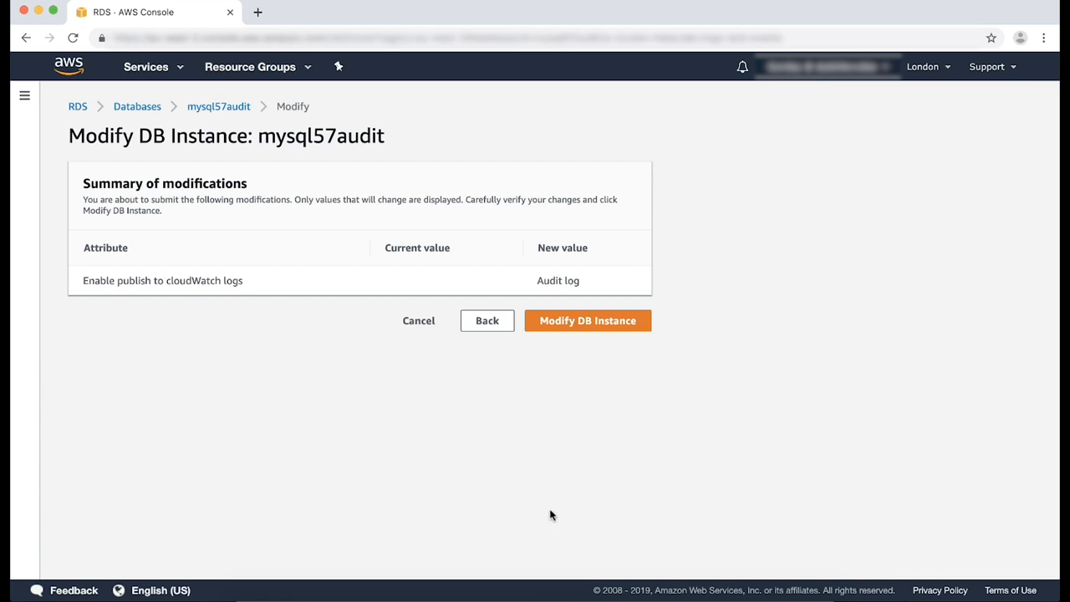
{"action": "left_click", "coordinate": [588, 321]}
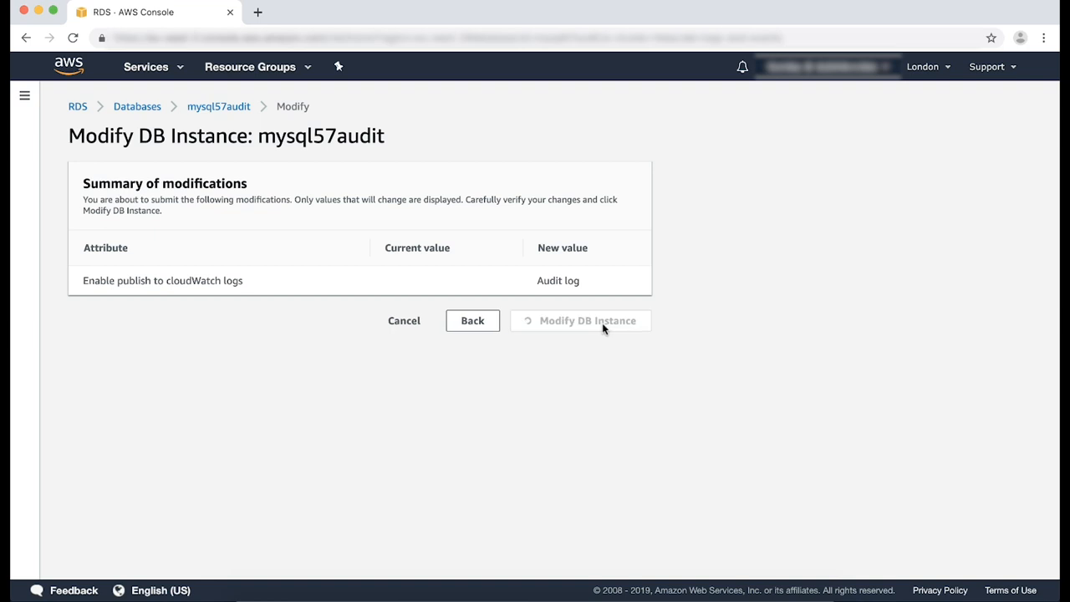
{"action": "left_click", "coordinate": [587, 321]}
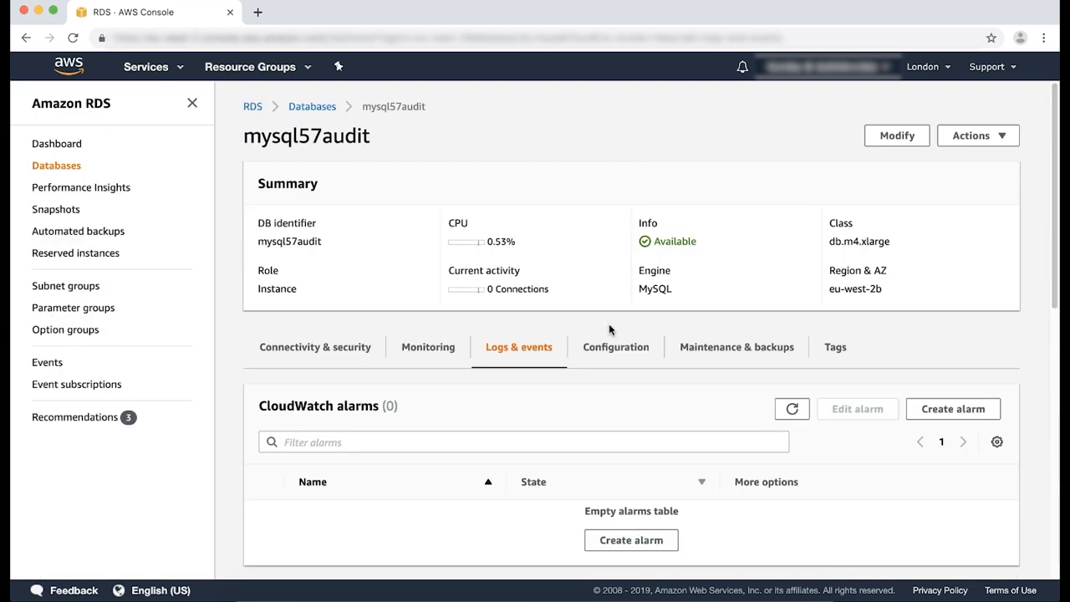
Step: Confirm Audit under Published logs in Configuration and follow its CloudWatch Logs link
{"action": "scroll", "scroll_direction": "down", "scroll_amount": 3}
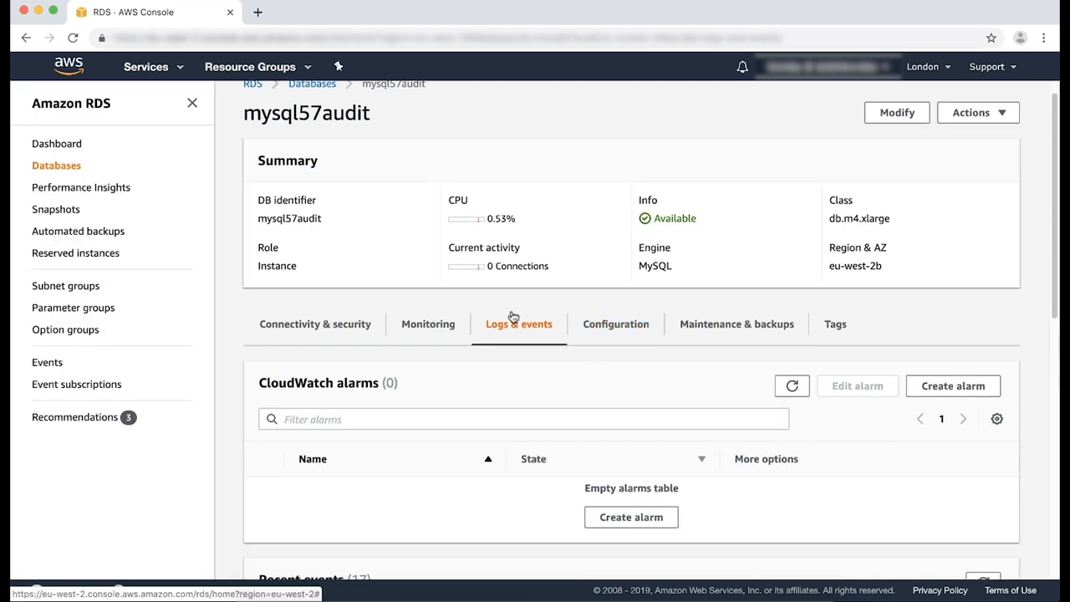
{"action": "left_click", "coordinate": [615, 326]}
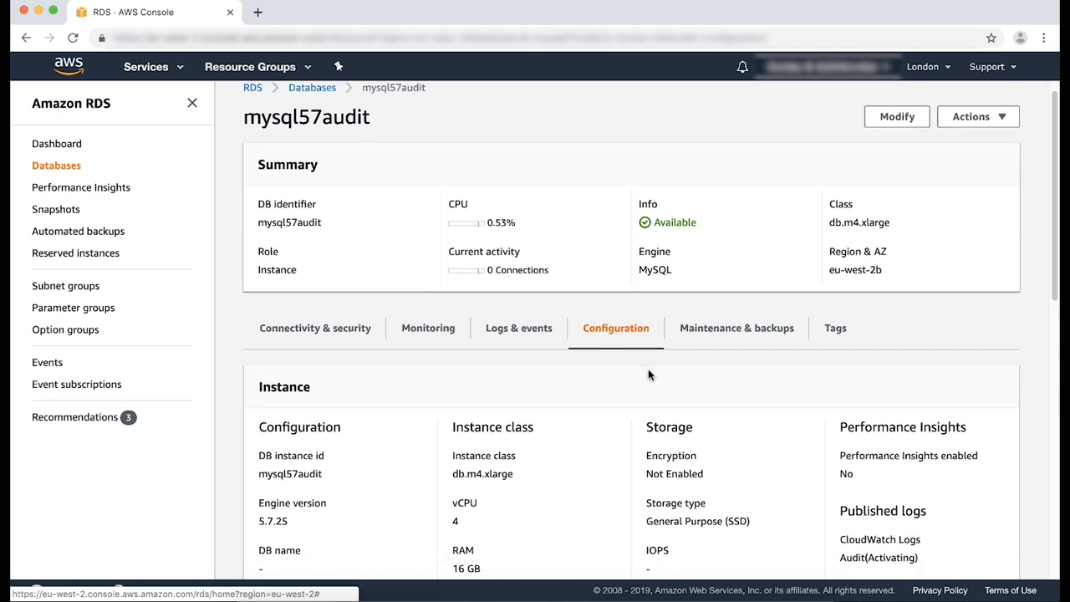
{"action": "scroll", "scroll_direction": "down", "scroll_amount": 3}
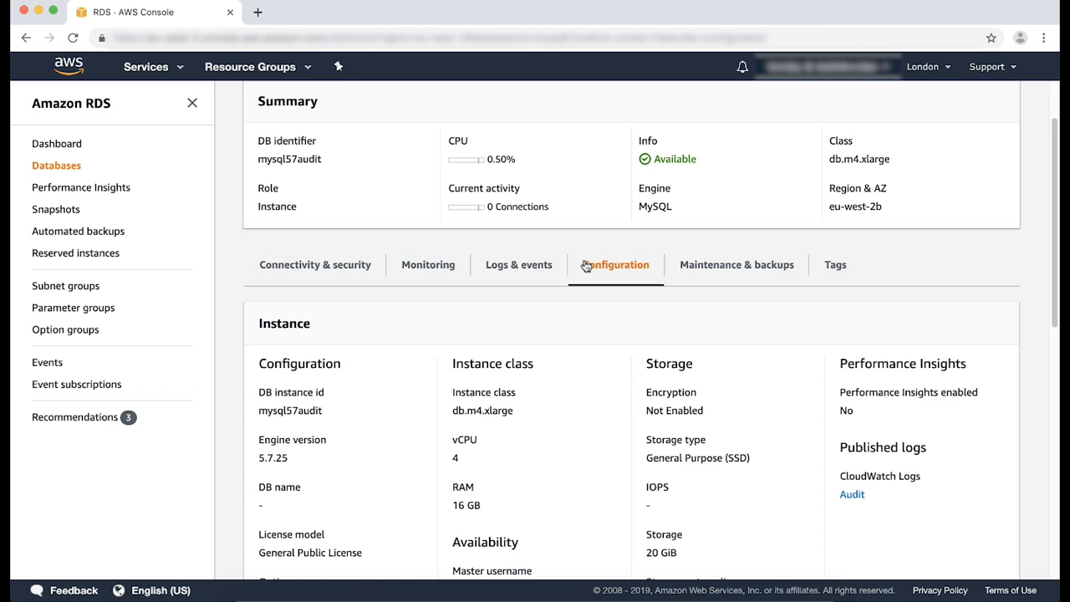
{"action": "mouse_move", "coordinate": [518, 264]}
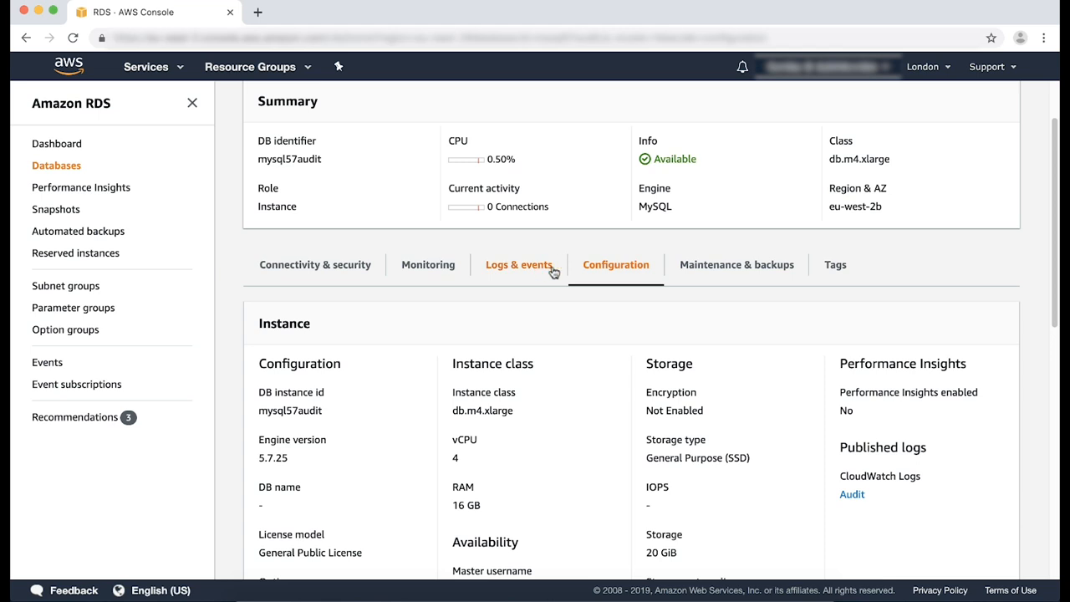
{"action": "scroll", "scroll_direction": "down", "scroll_amount": 3}
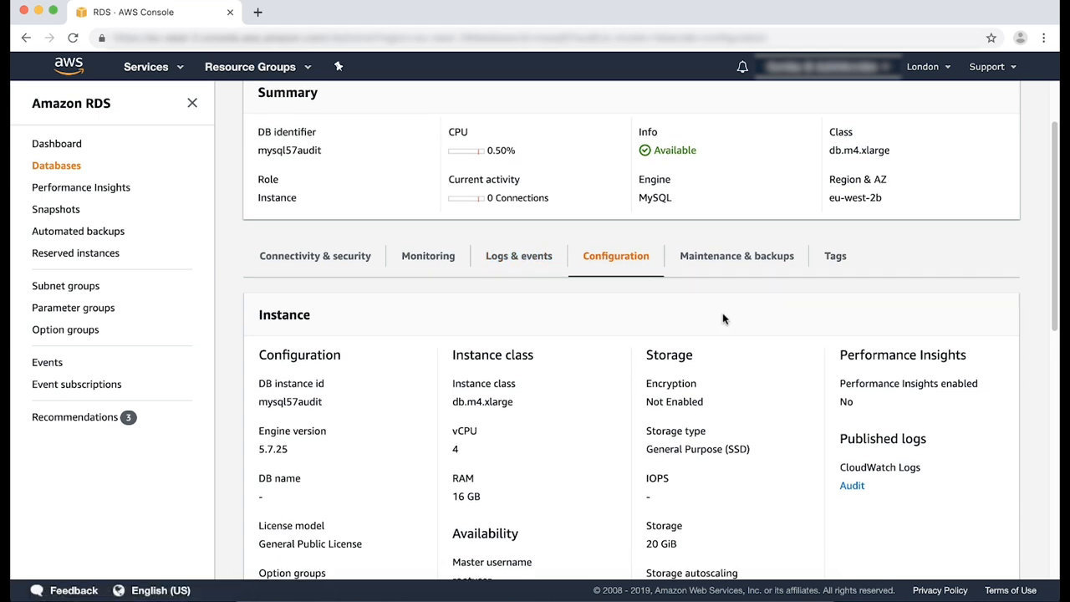
{"action": "mouse_move", "coordinate": [727, 320]}
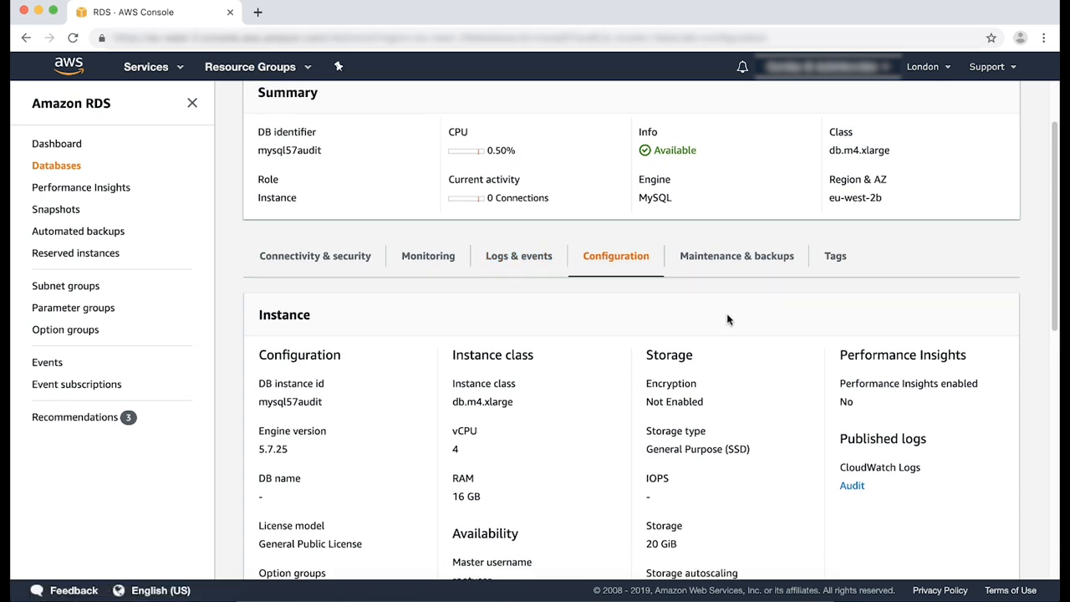
{"action": "left_click", "coordinate": [853, 484]}
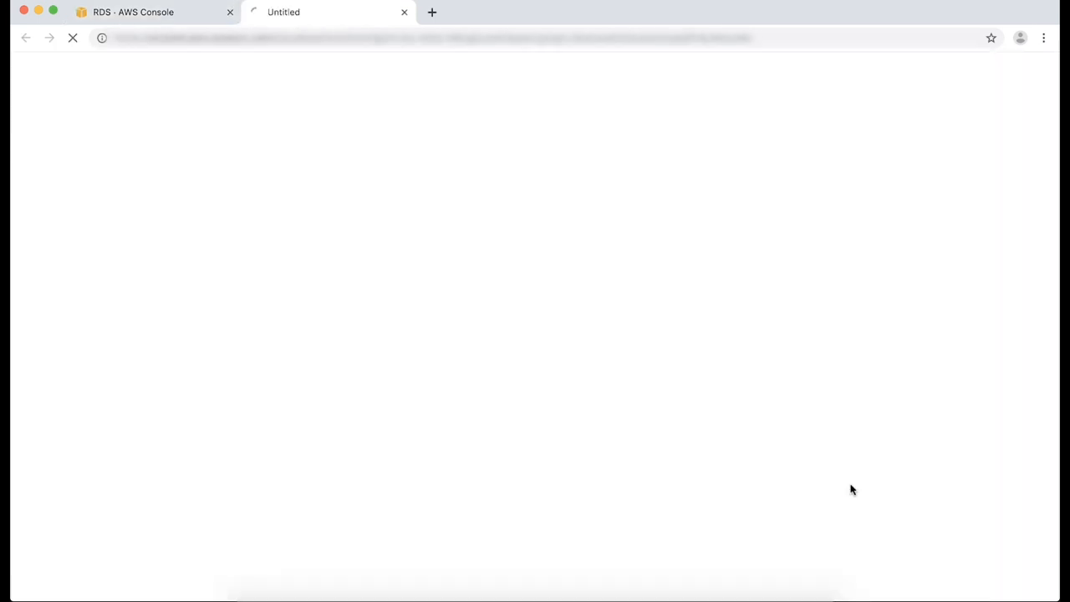